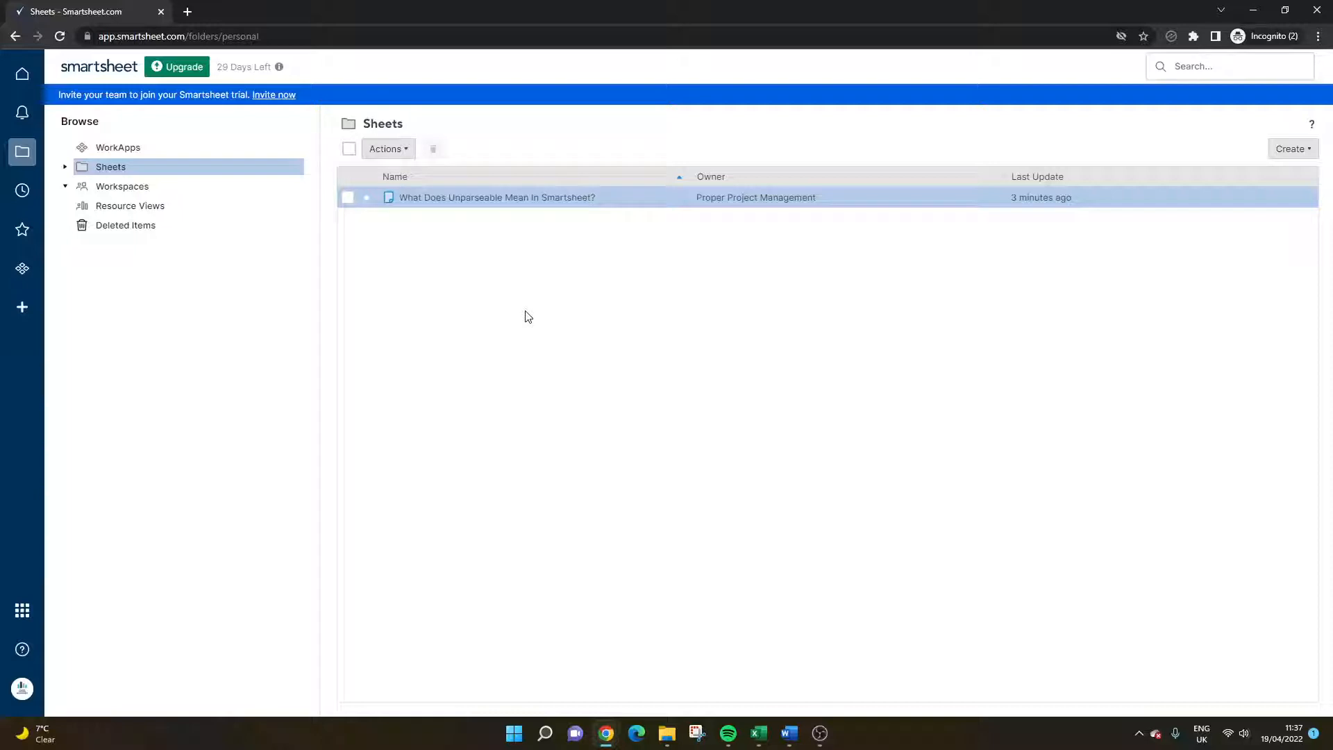
{"action": "mouse_move", "coordinate": [536, 338]}
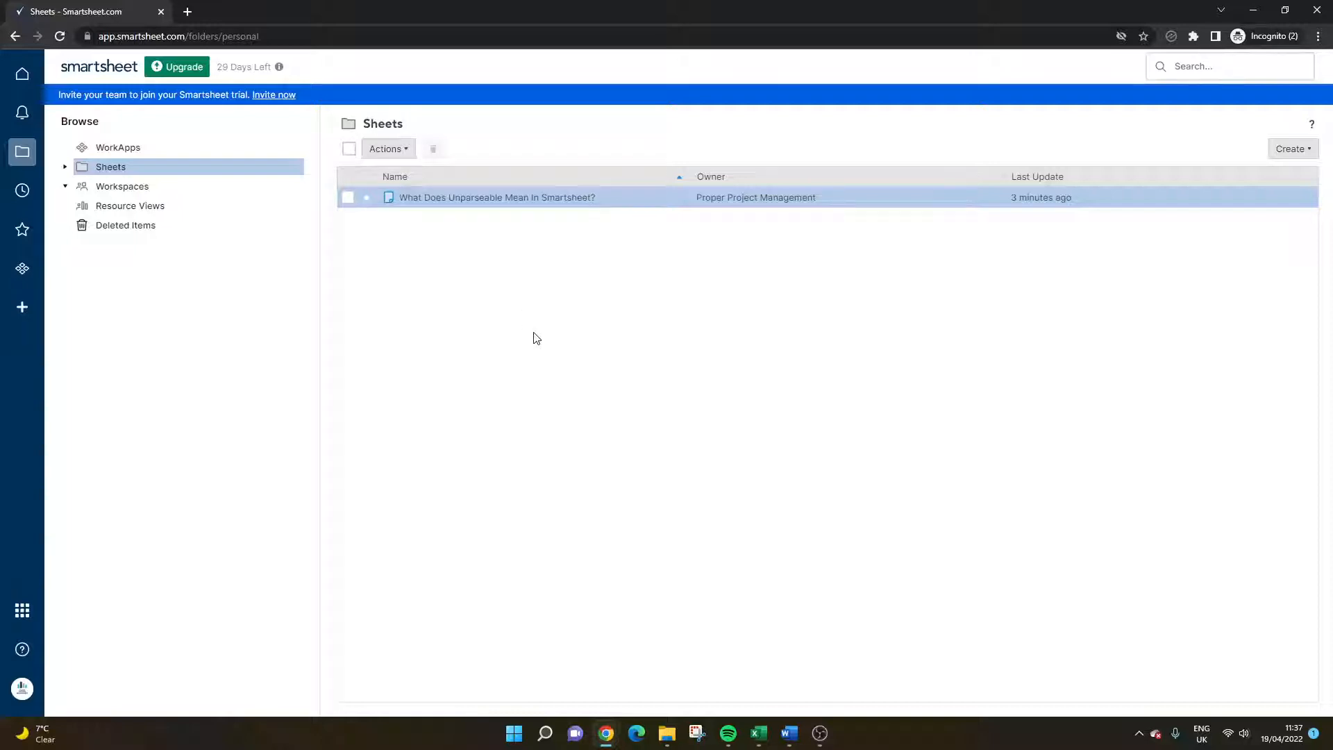
{"action": "mouse_move", "coordinate": [530, 310]}
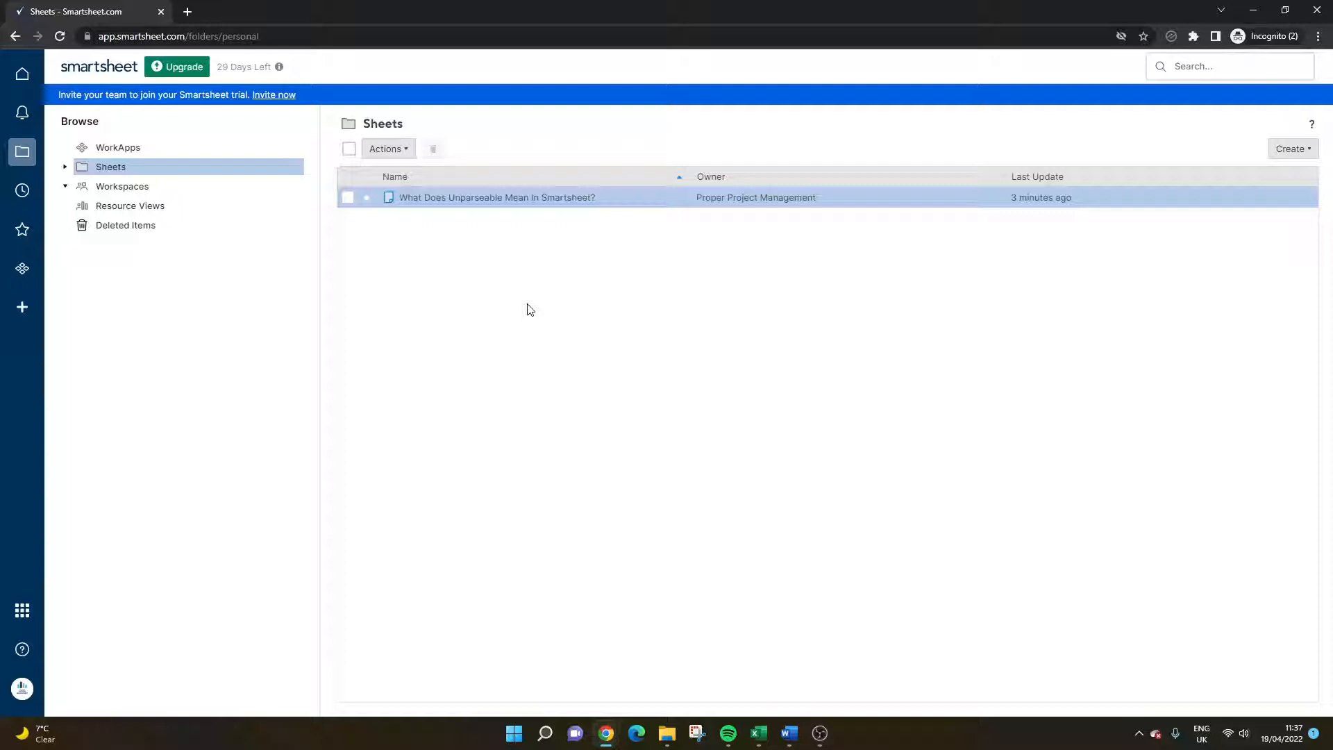
{"action": "mouse_move", "coordinate": [476, 227]}
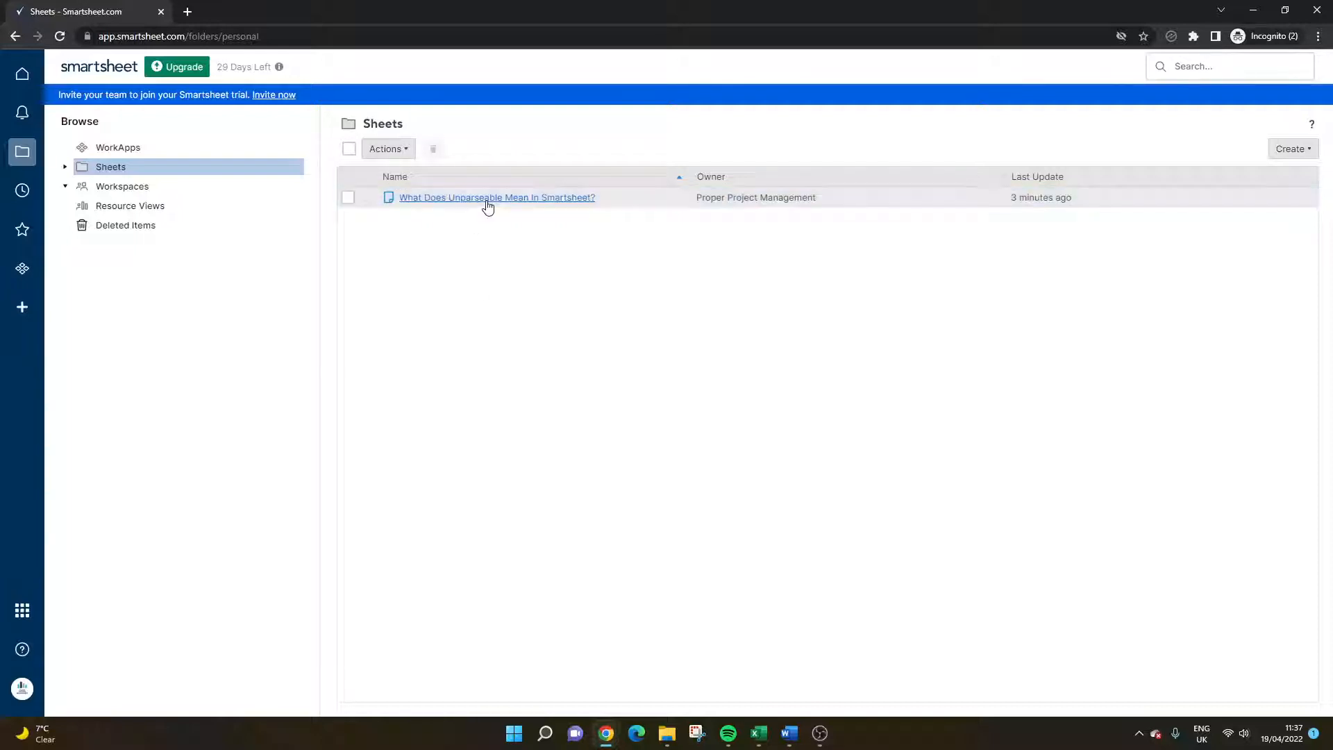
Open the 'What Does Unparseable Mean In Smartsheet?' sheet and review its Cause, Resolution and Example columns.
{"action": "left_click", "coordinate": [496, 198]}
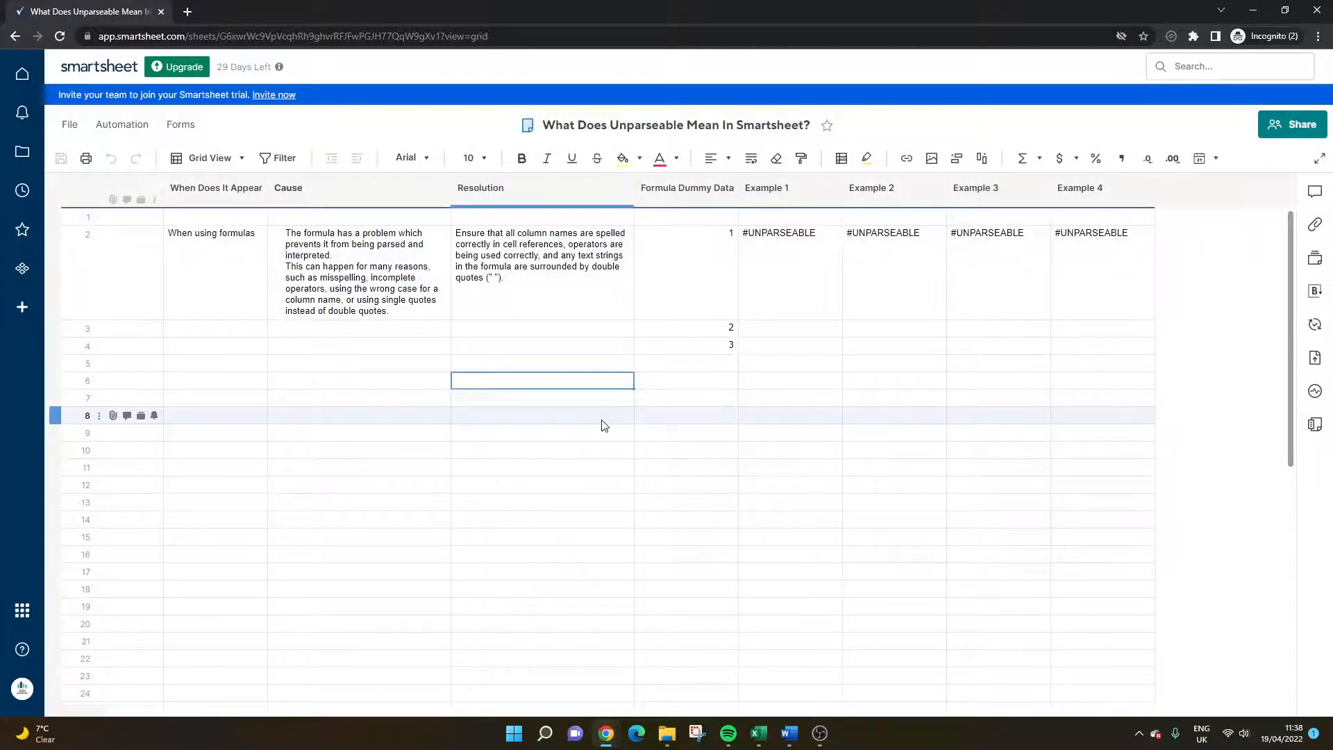
{"action": "left_click", "coordinate": [288, 188]}
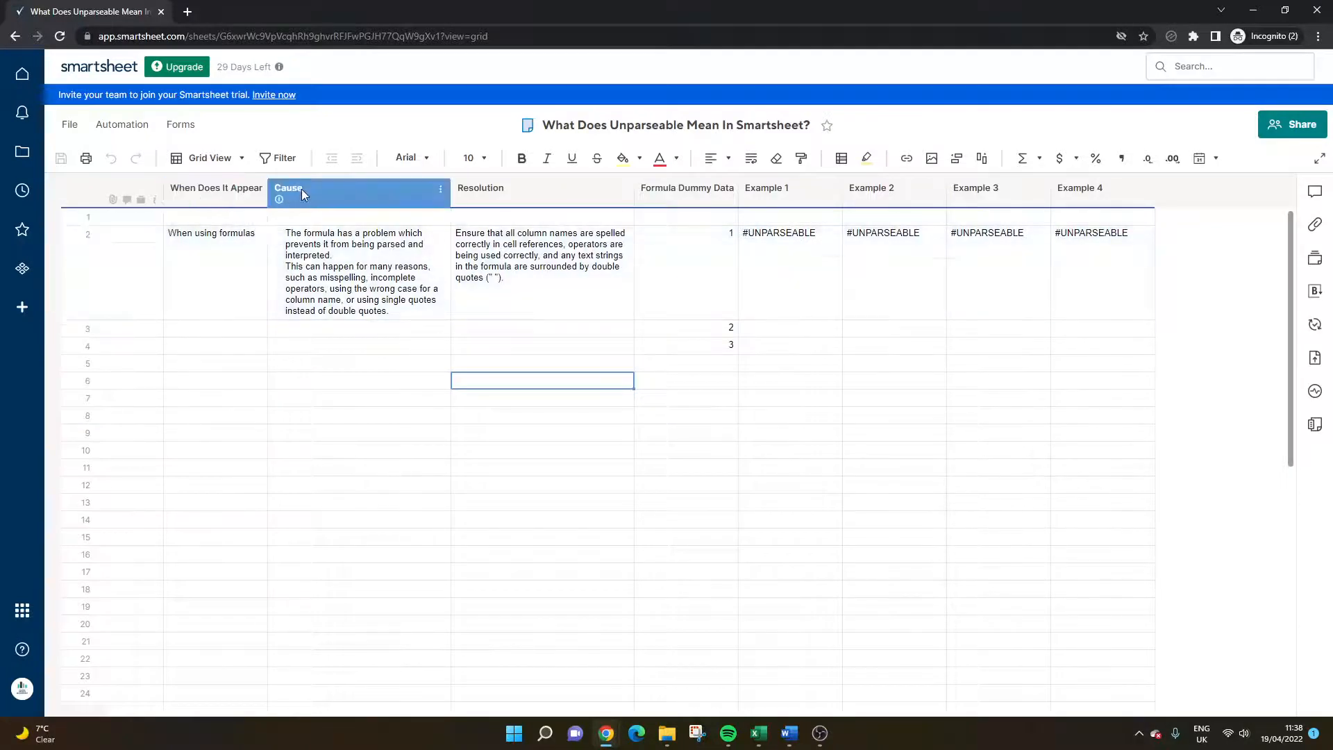
{"action": "left_click", "coordinate": [778, 188]}
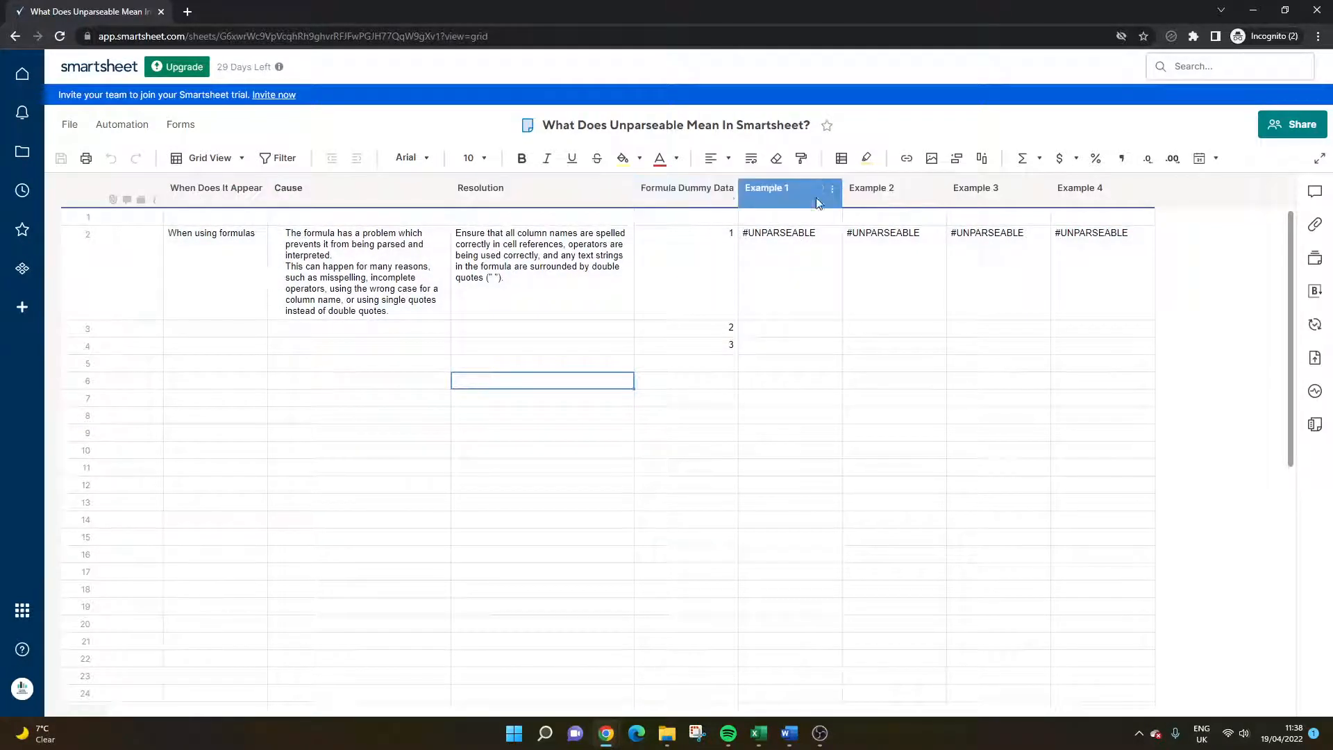
{"action": "left_click", "coordinate": [684, 189]}
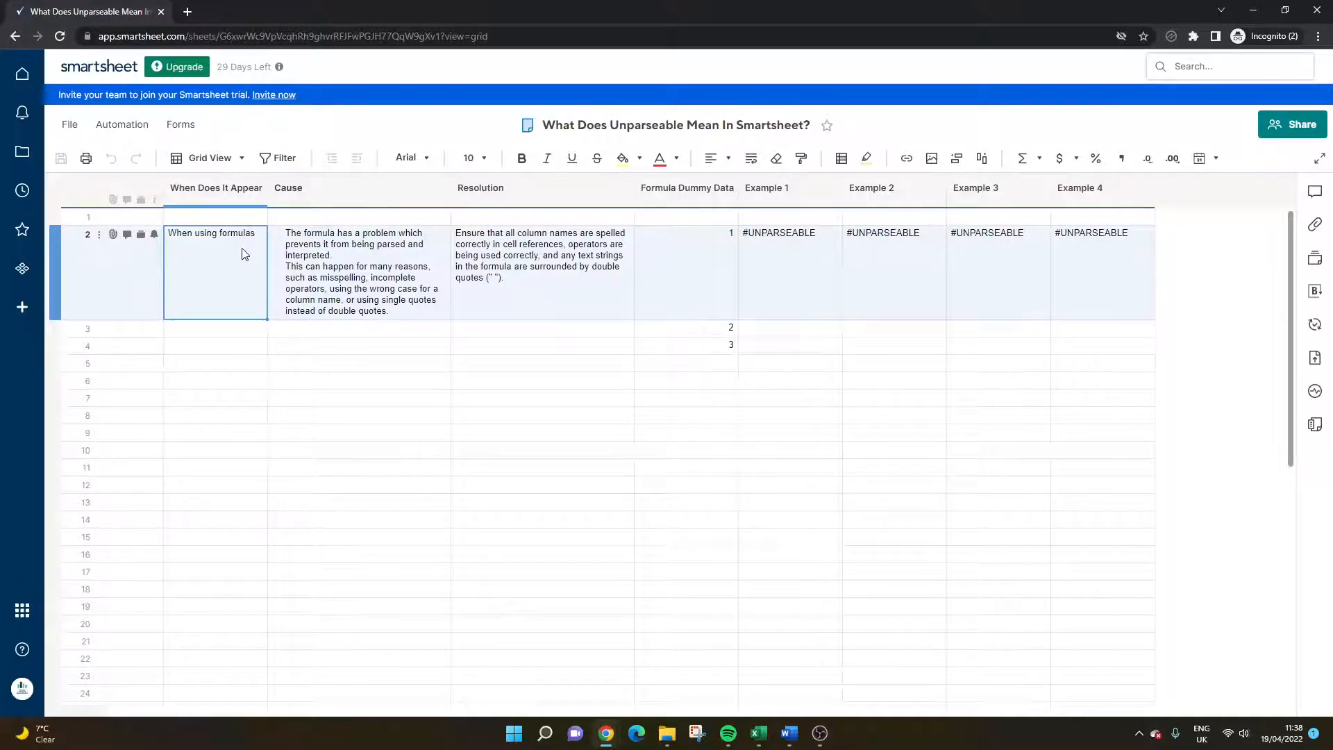
{"action": "left_click", "coordinate": [216, 187]}
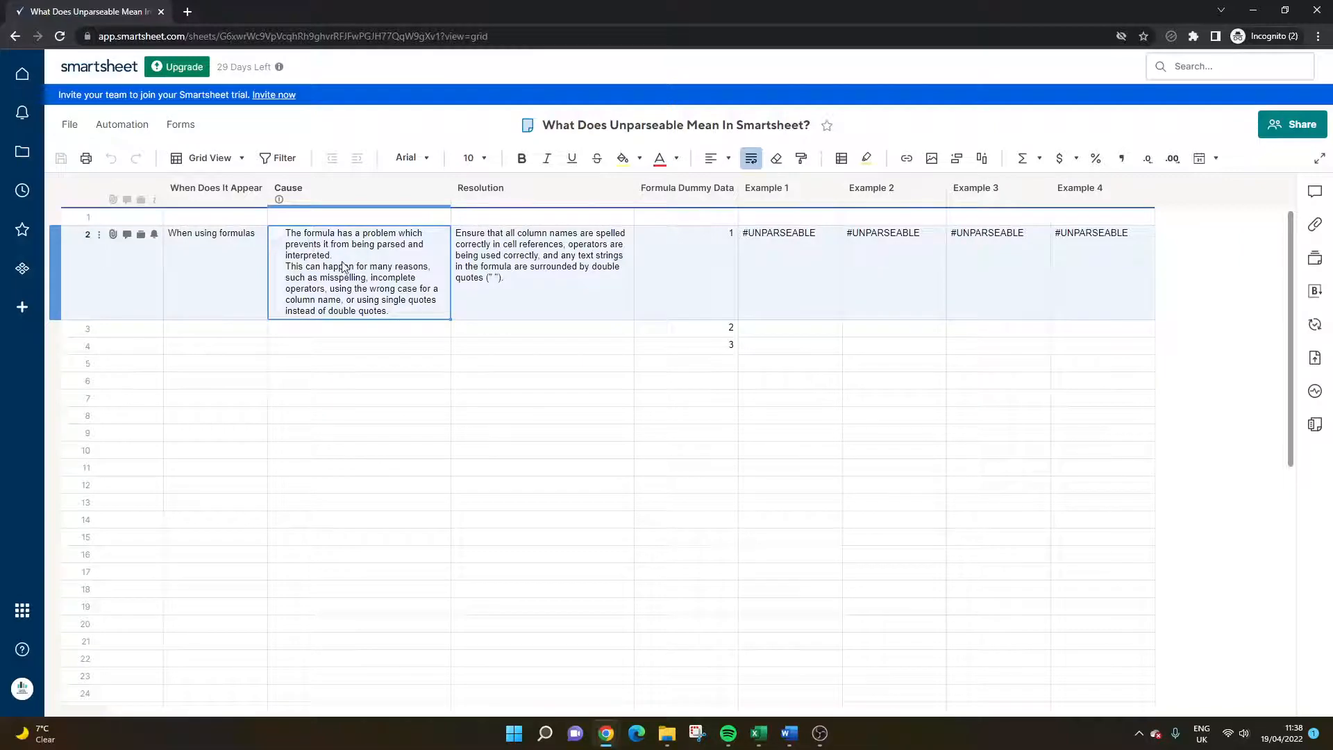
{"action": "mouse_move", "coordinate": [342, 272]}
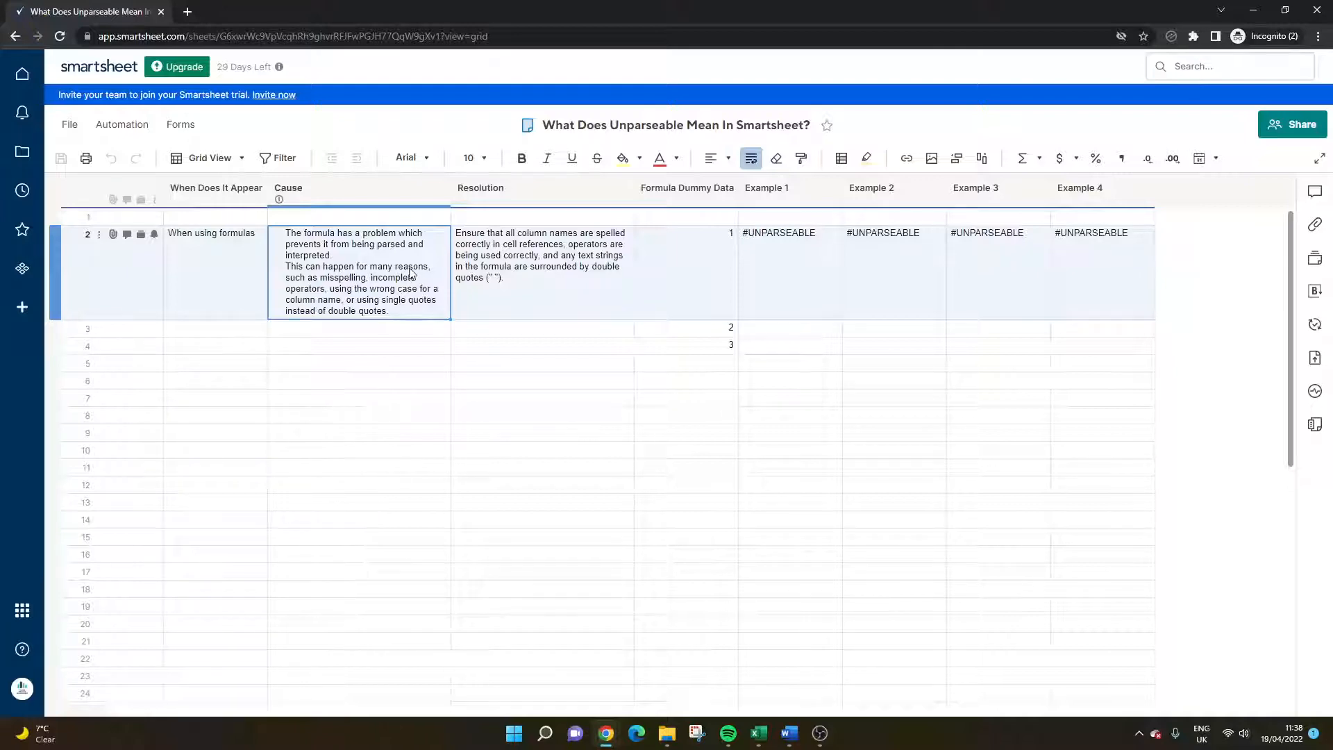
{"action": "mouse_move", "coordinate": [329, 280]}
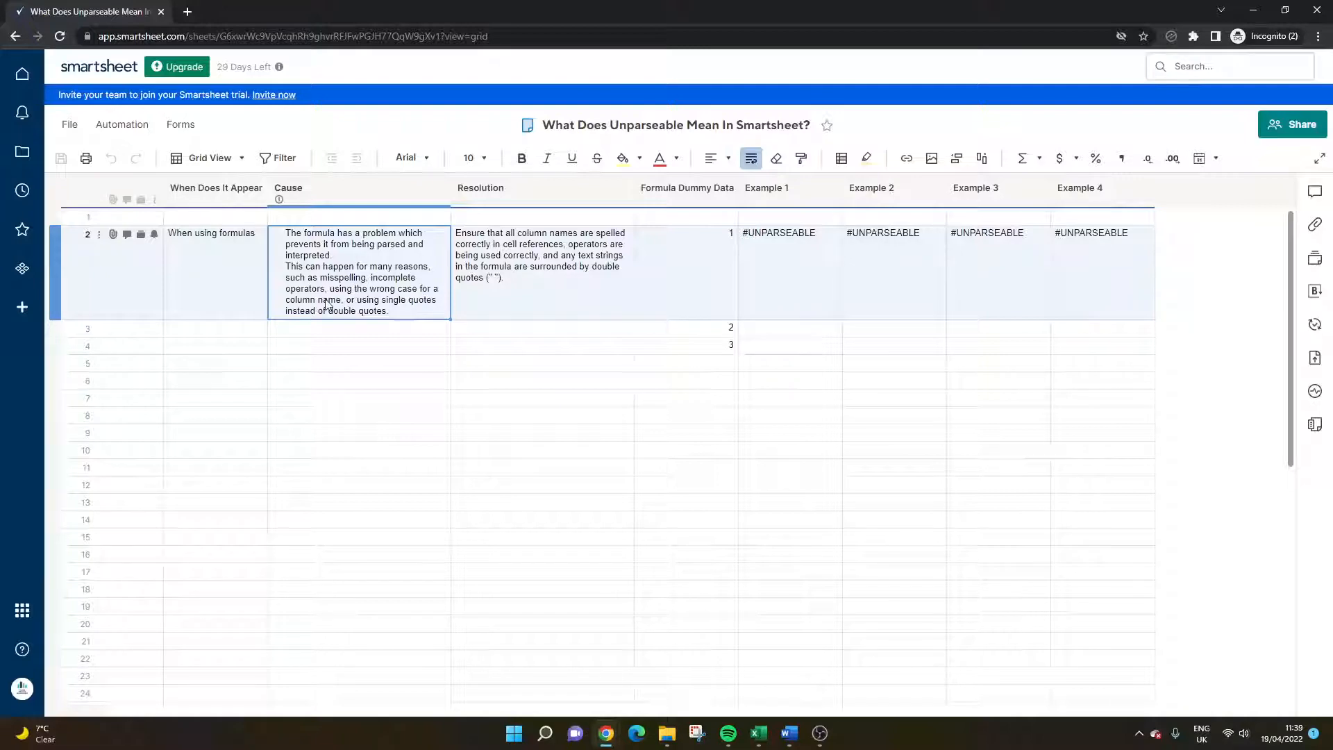
{"action": "mouse_move", "coordinate": [424, 309]}
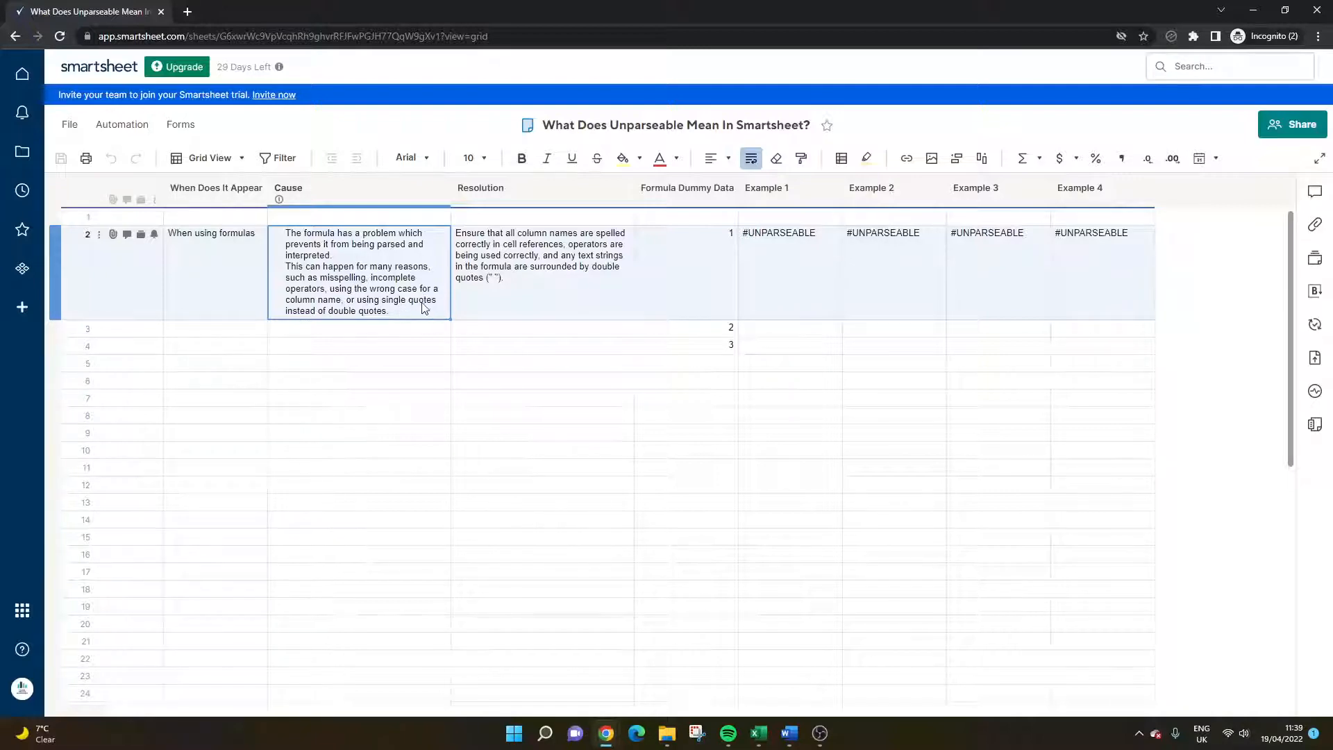
{"action": "mouse_move", "coordinate": [400, 293]}
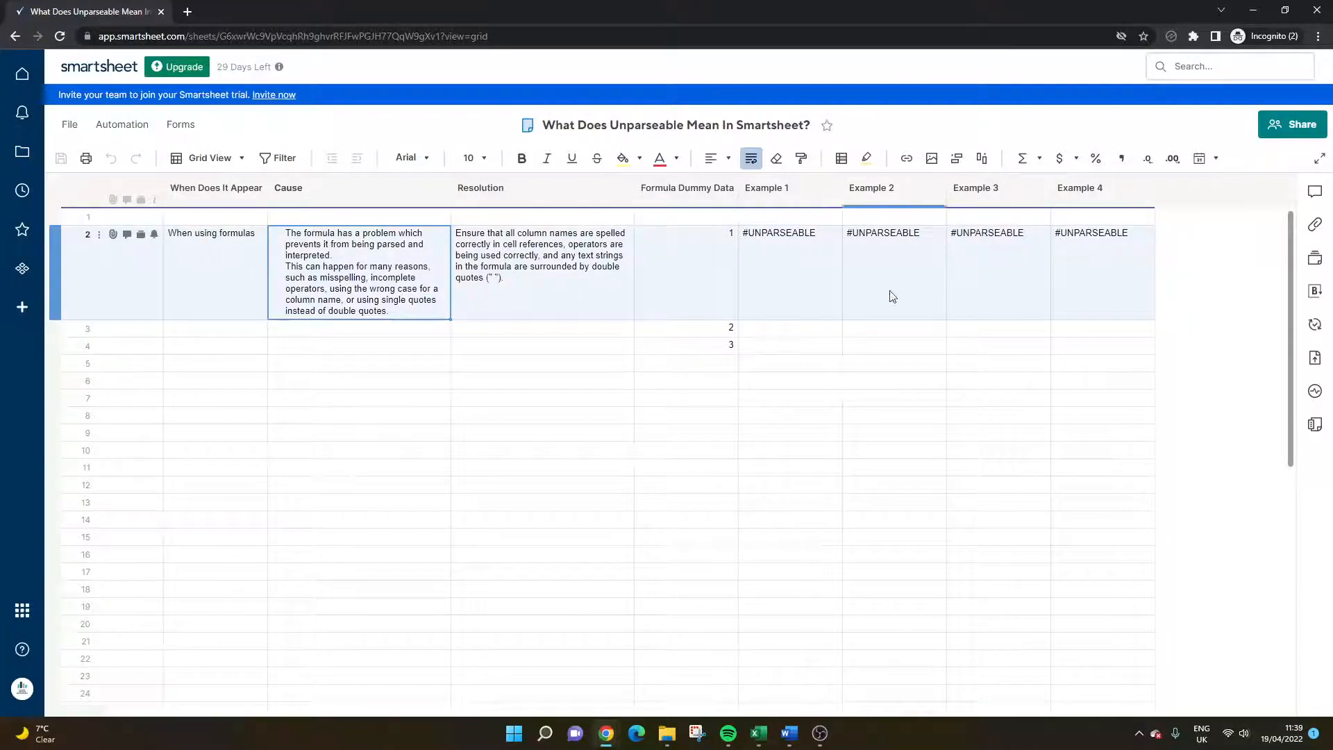
{"action": "left_click", "coordinate": [542, 272]}
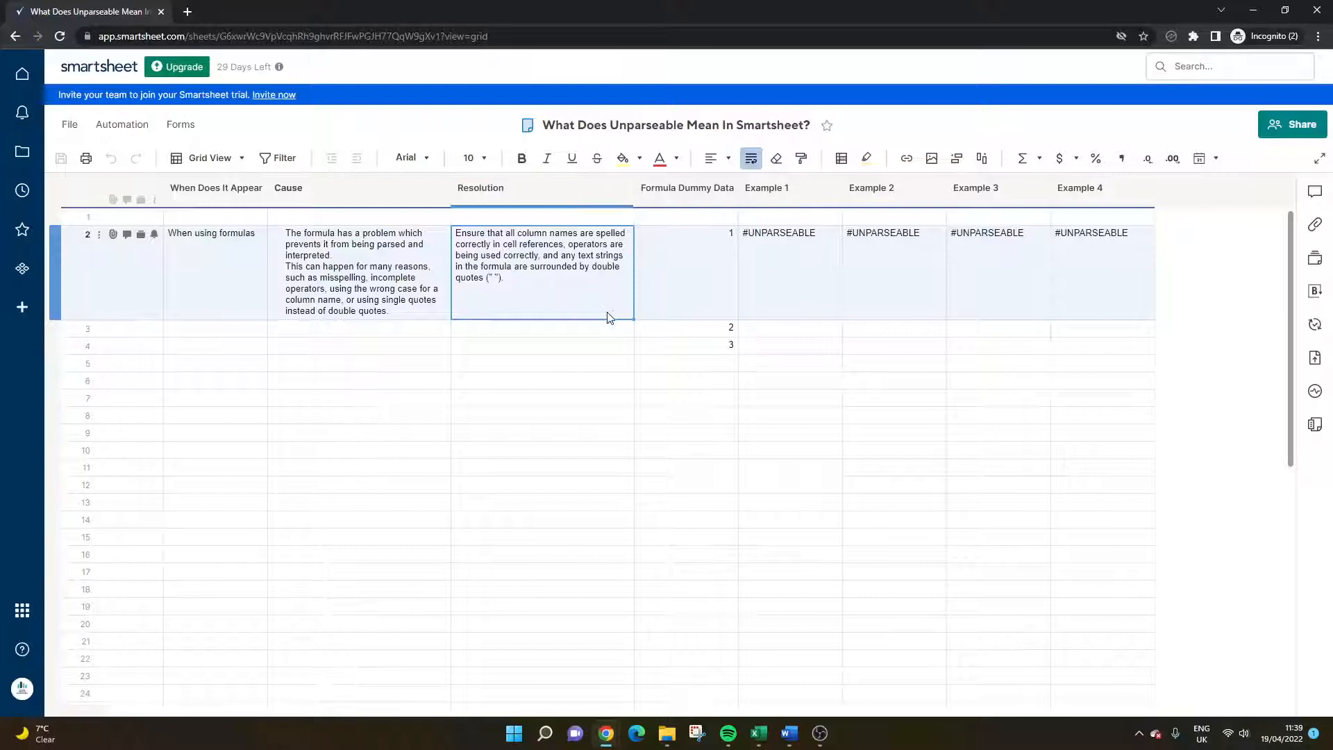
{"action": "mouse_move", "coordinate": [604, 308]}
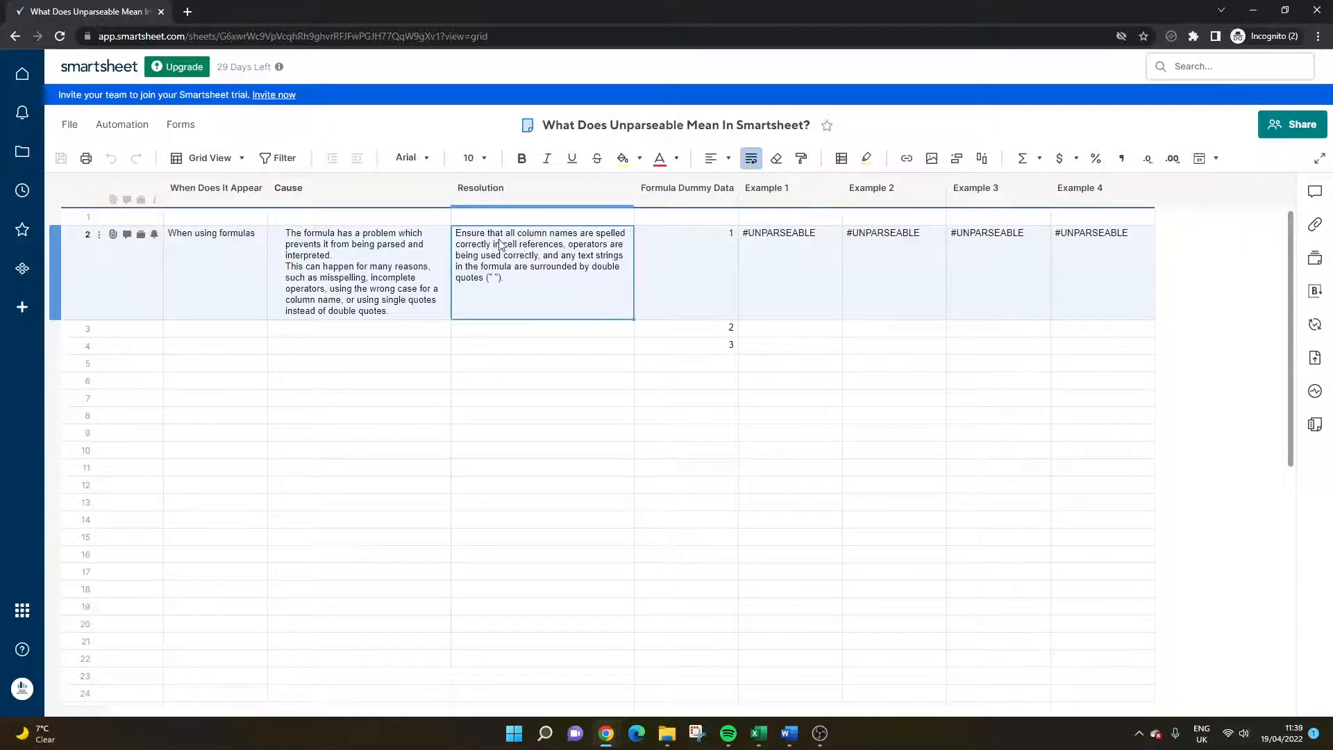
{"action": "mouse_move", "coordinate": [560, 240]}
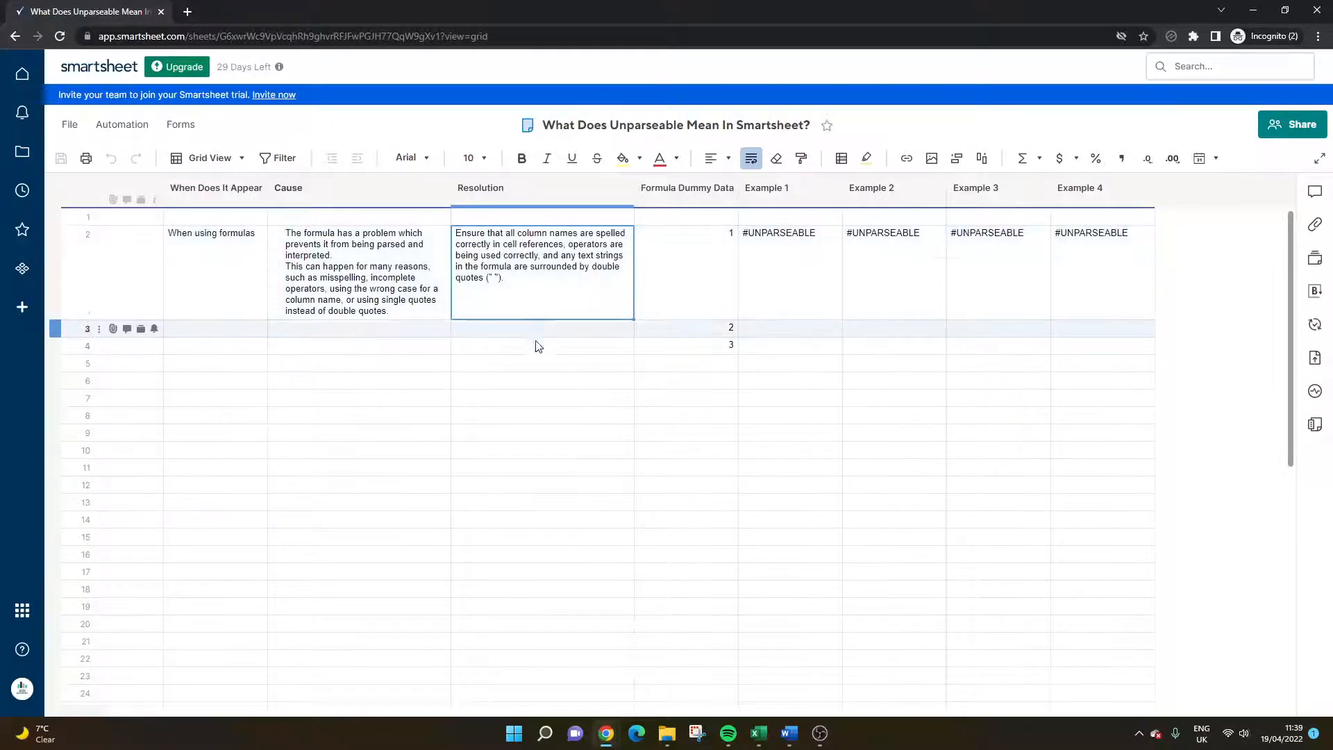
{"action": "left_click", "coordinate": [542, 345]}
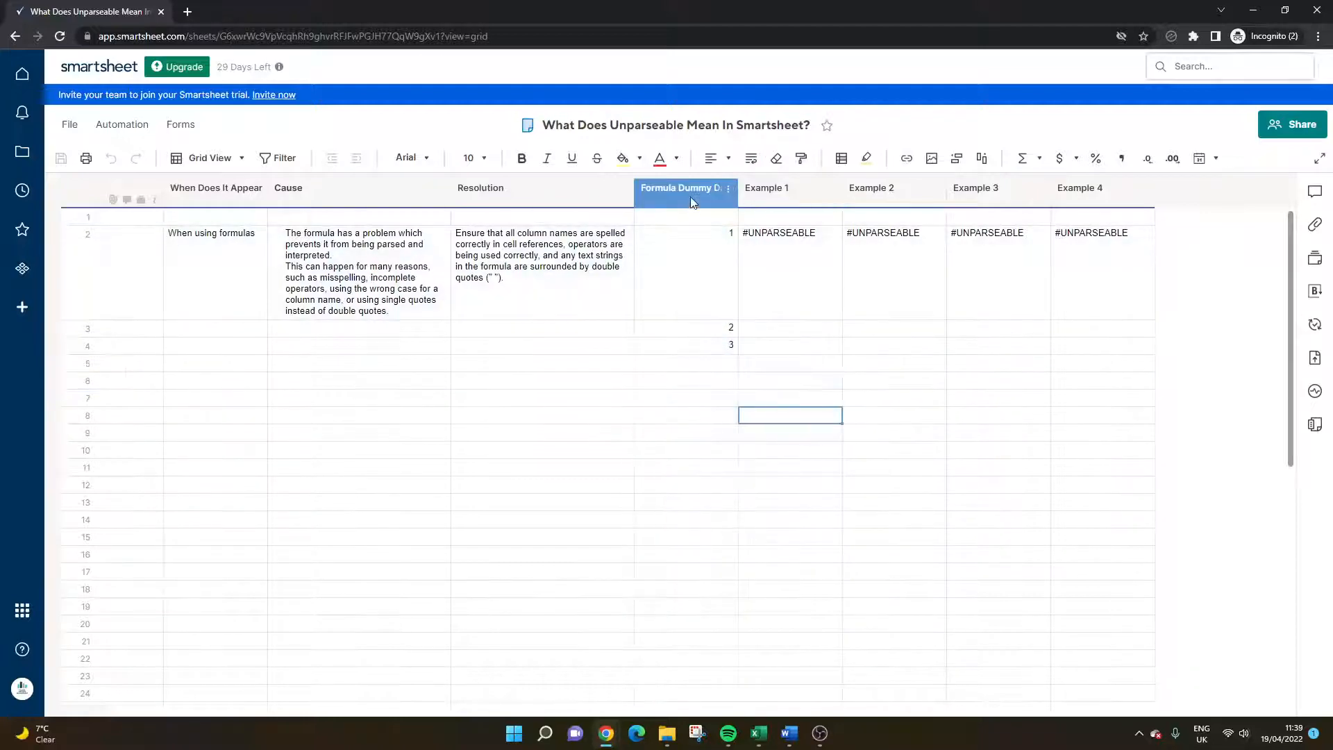
Point Example 1's SUM at [Formula Dummy Data] instead of [Formula Data] so it returns 6.
{"action": "left_click", "coordinate": [683, 188]}
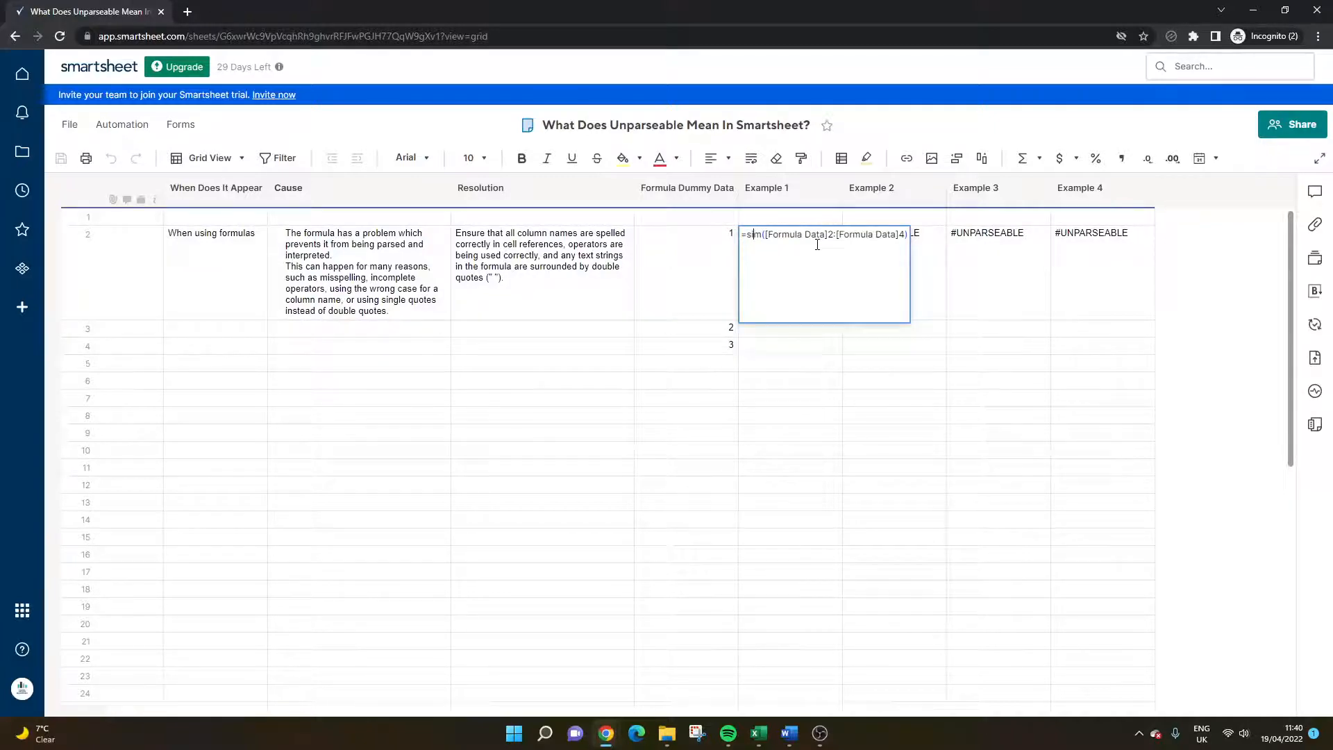
{"action": "type", "text": "SUM("}
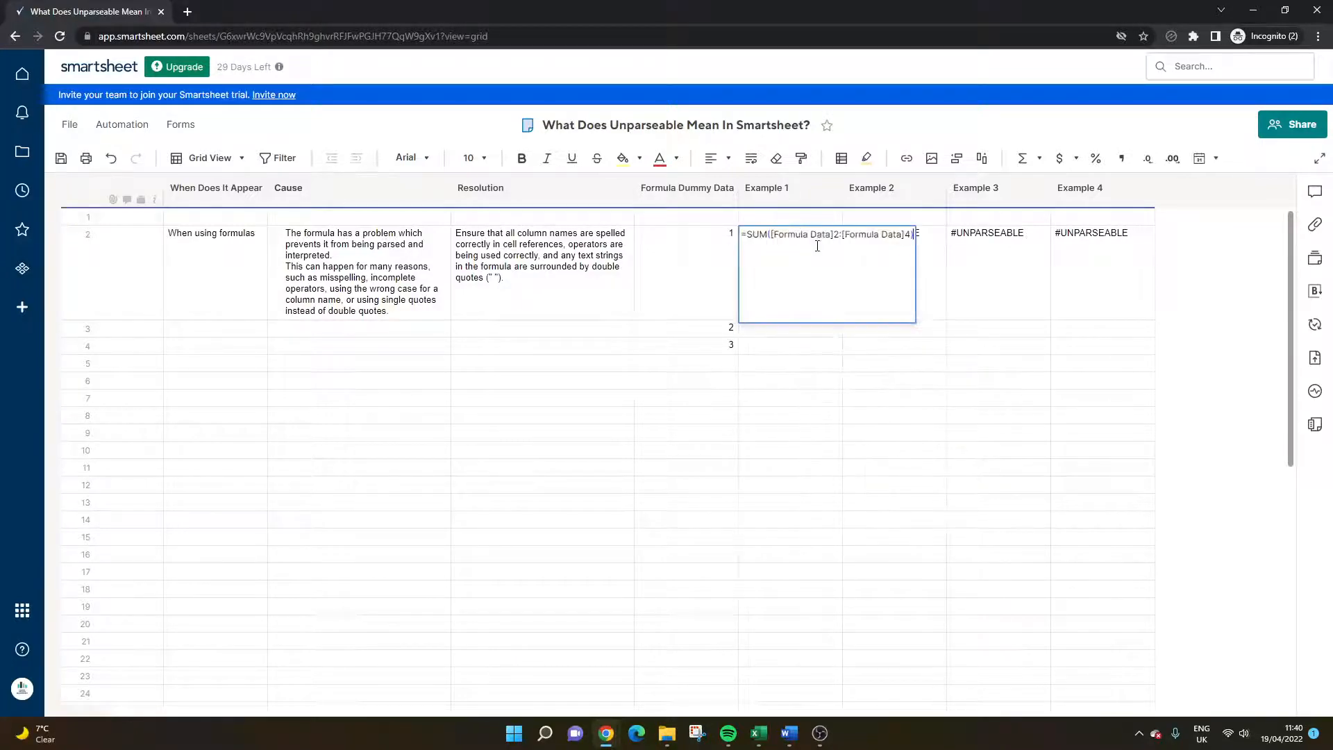
{"action": "mouse_move", "coordinate": [759, 236]}
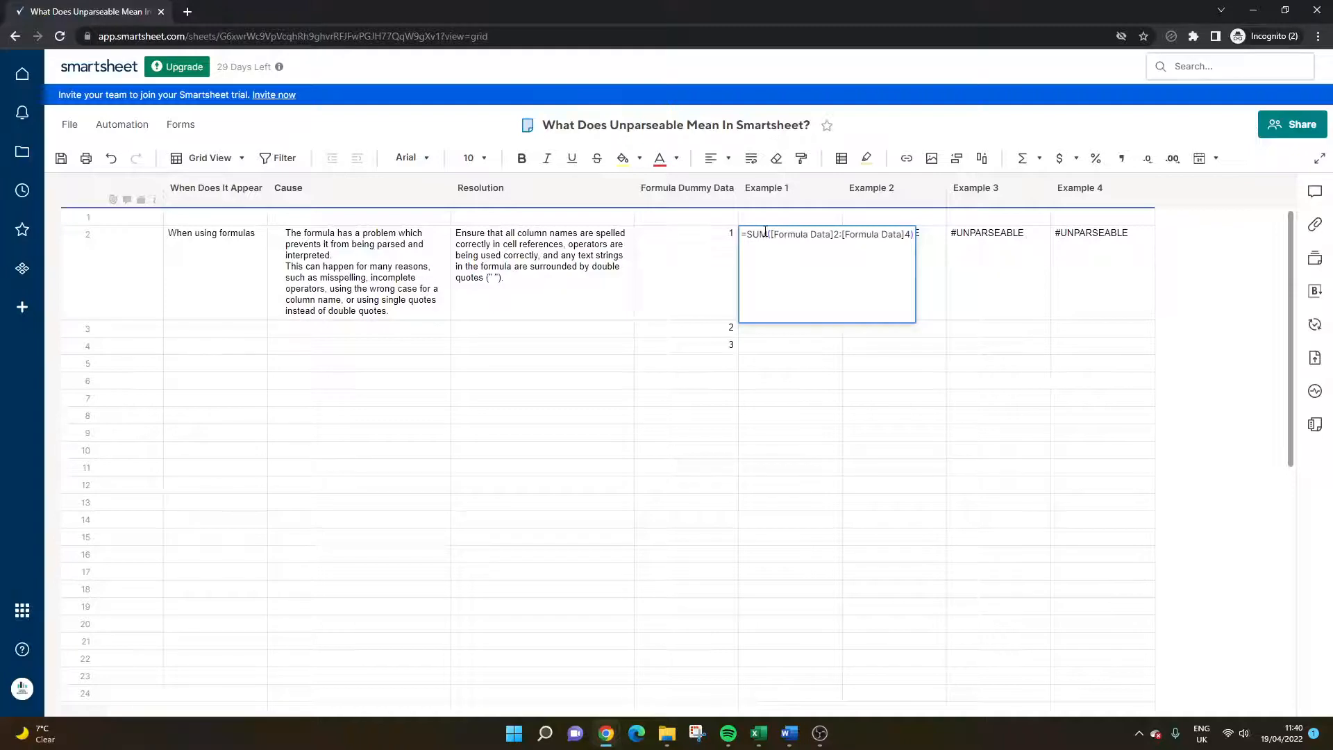
{"action": "left_click_drag", "start_coordinate": [772, 234], "coordinate": [889, 234]}
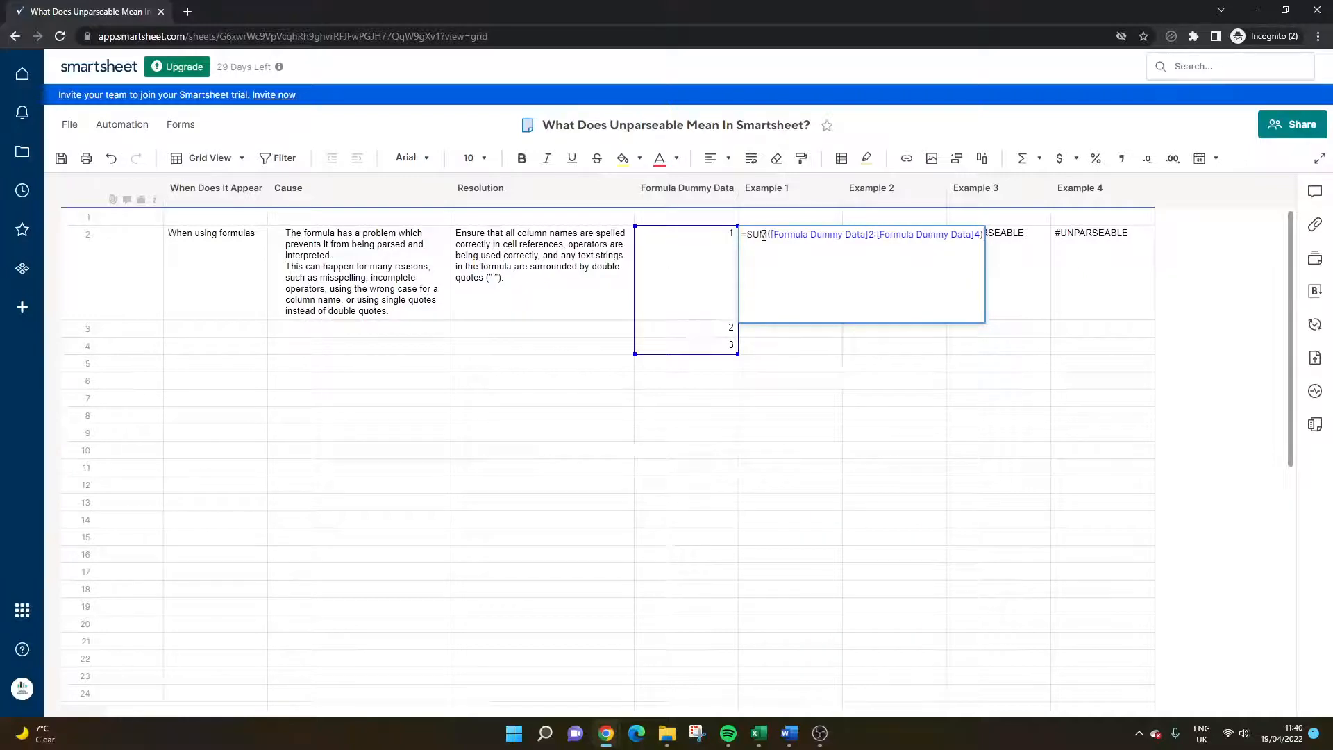
{"action": "key", "text": "Enter"}
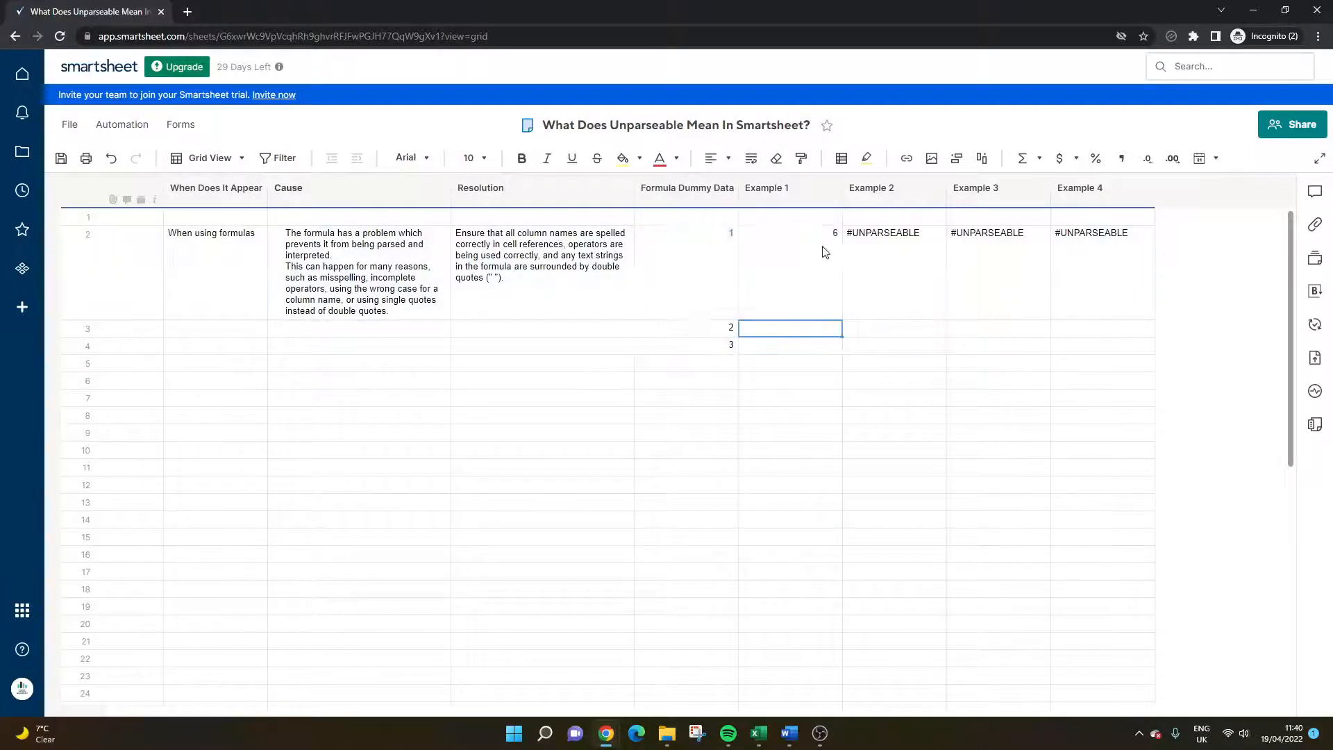
{"action": "double_click", "coordinate": [789, 233]}
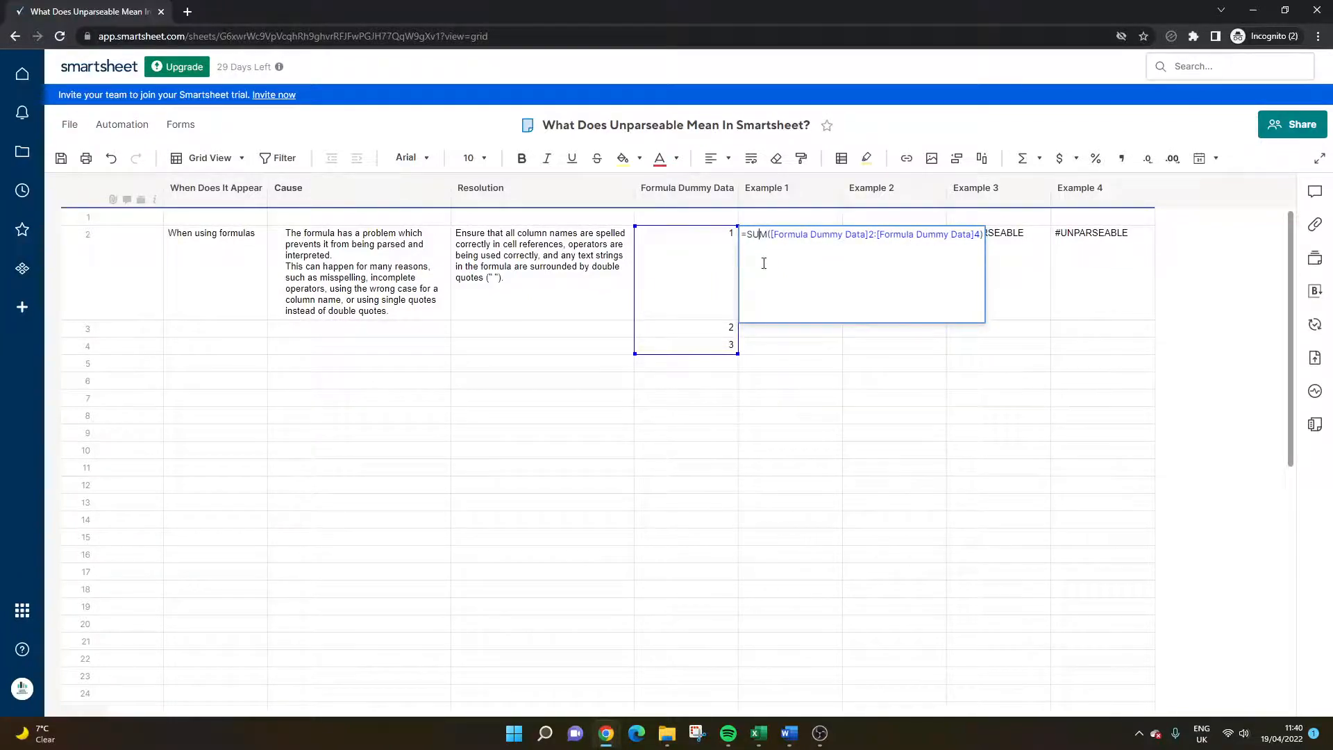
{"action": "key", "text": "Enter"}
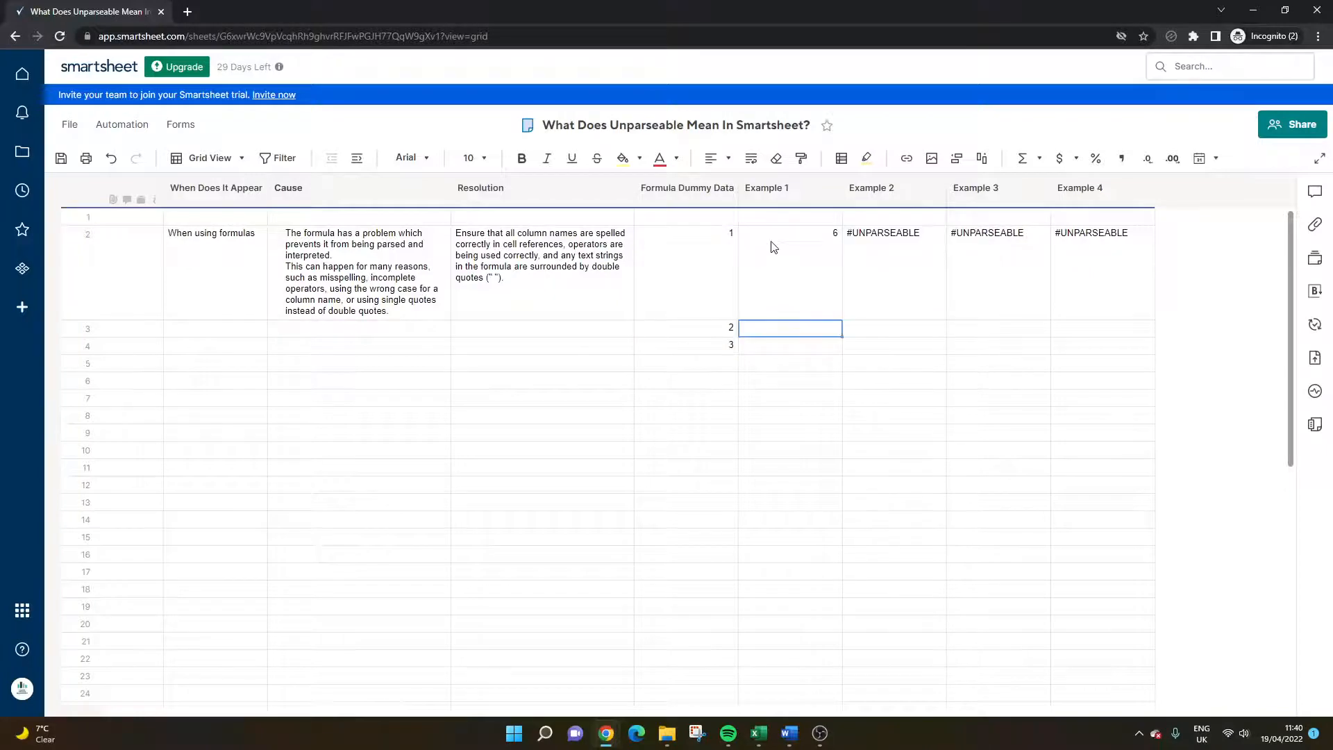
{"action": "type", "text": "=SUM[Formula Data]2:[Formula Data]4)"}
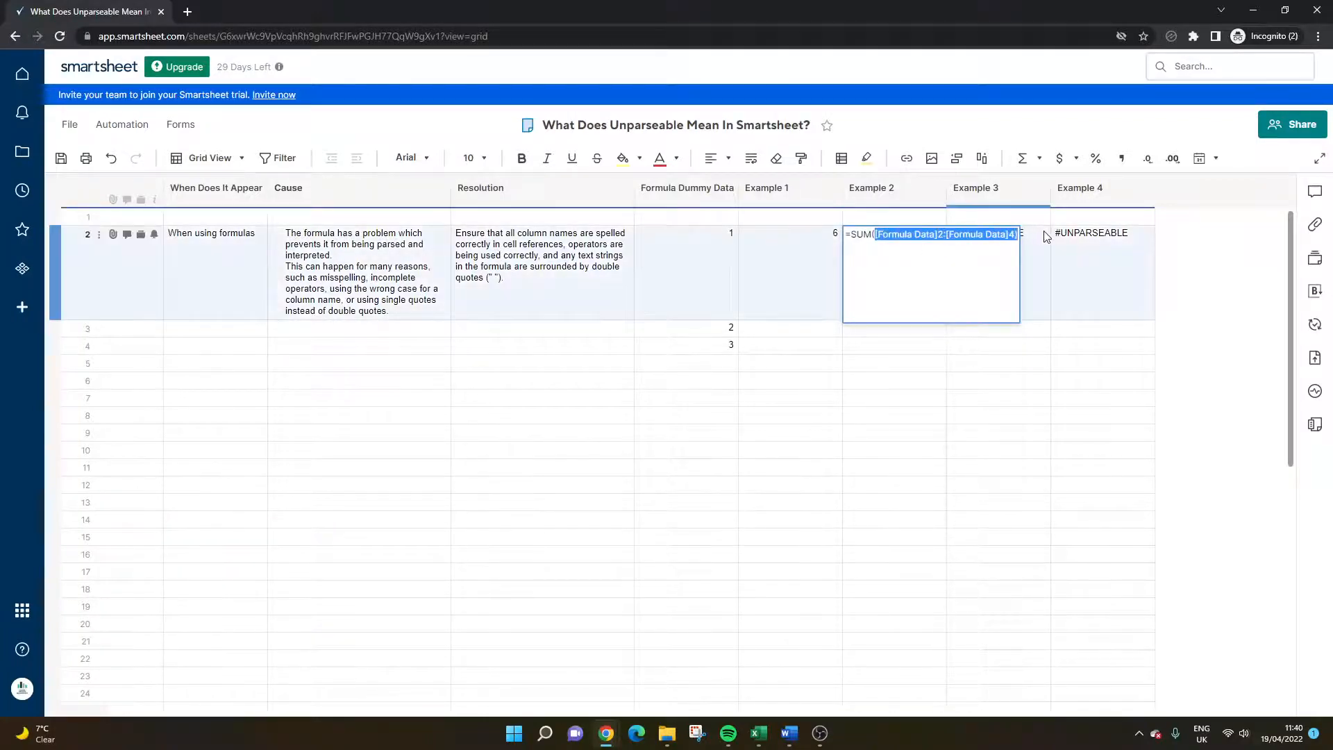
Delete the wrong [Formula Data] references in Example 2's SUM formula.
{"action": "key", "text": "Delete"}
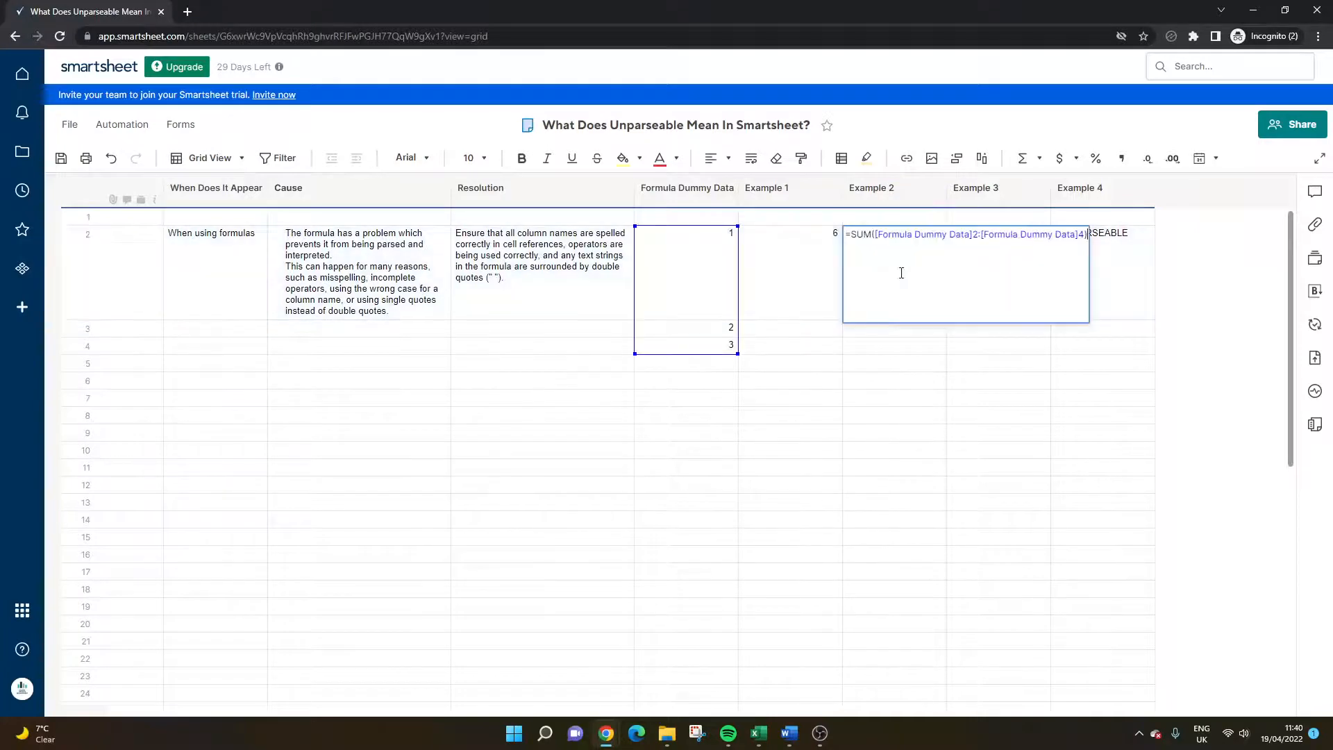
{"action": "mouse_move", "coordinate": [1011, 237]}
{"action": "type", "text": "=SUM([Formila Dummy Data]2:[Formula Dummy Data]4)"}
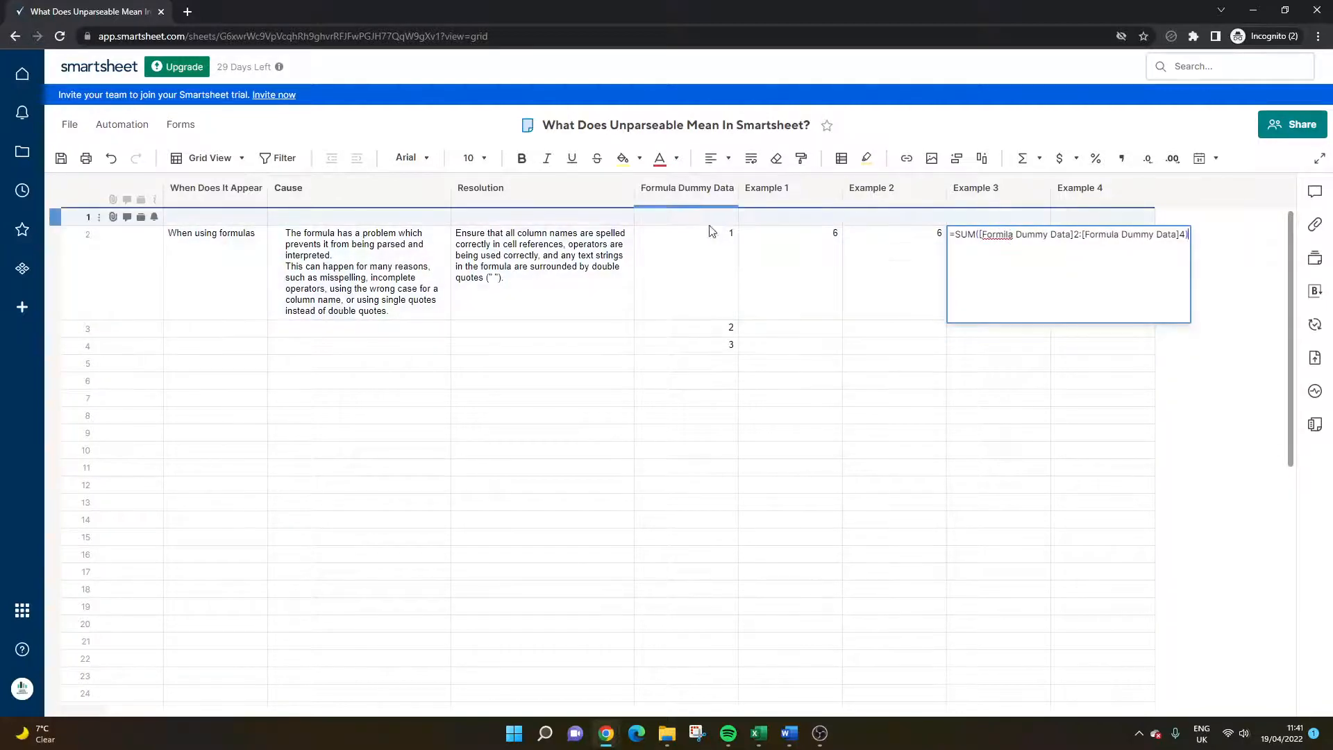
Select the Formula Dummy Data cells as the SUM range for Example 3.
{"action": "left_click_drag", "start_coordinate": [980, 234], "coordinate": [1181, 233]}
{"action": "type", "text": "=COUNTIF([Formula Dummy Data]2:[Formula Dummy Data]4, '1')"}
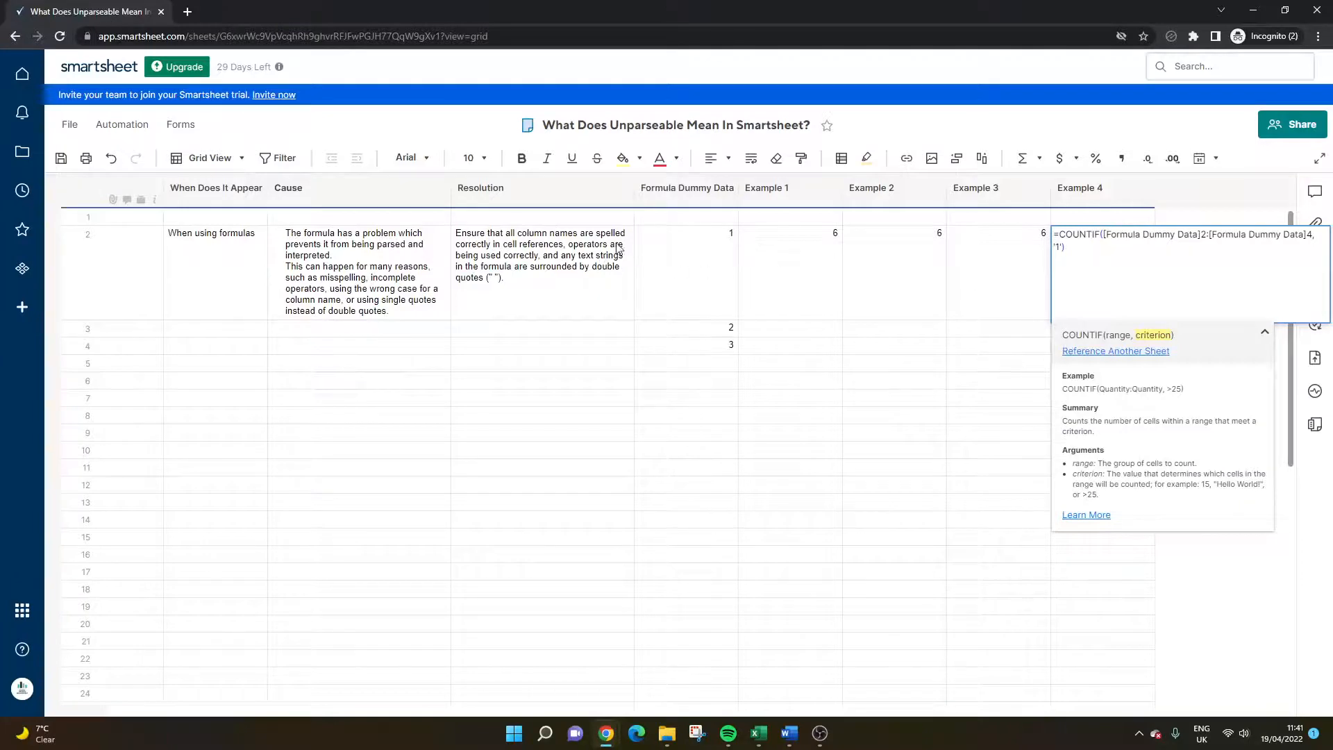
Replace the single quotes in Example 4's COUNTIF with double quotes, extend the range to row 6.
{"action": "key", "text": "Enter"}
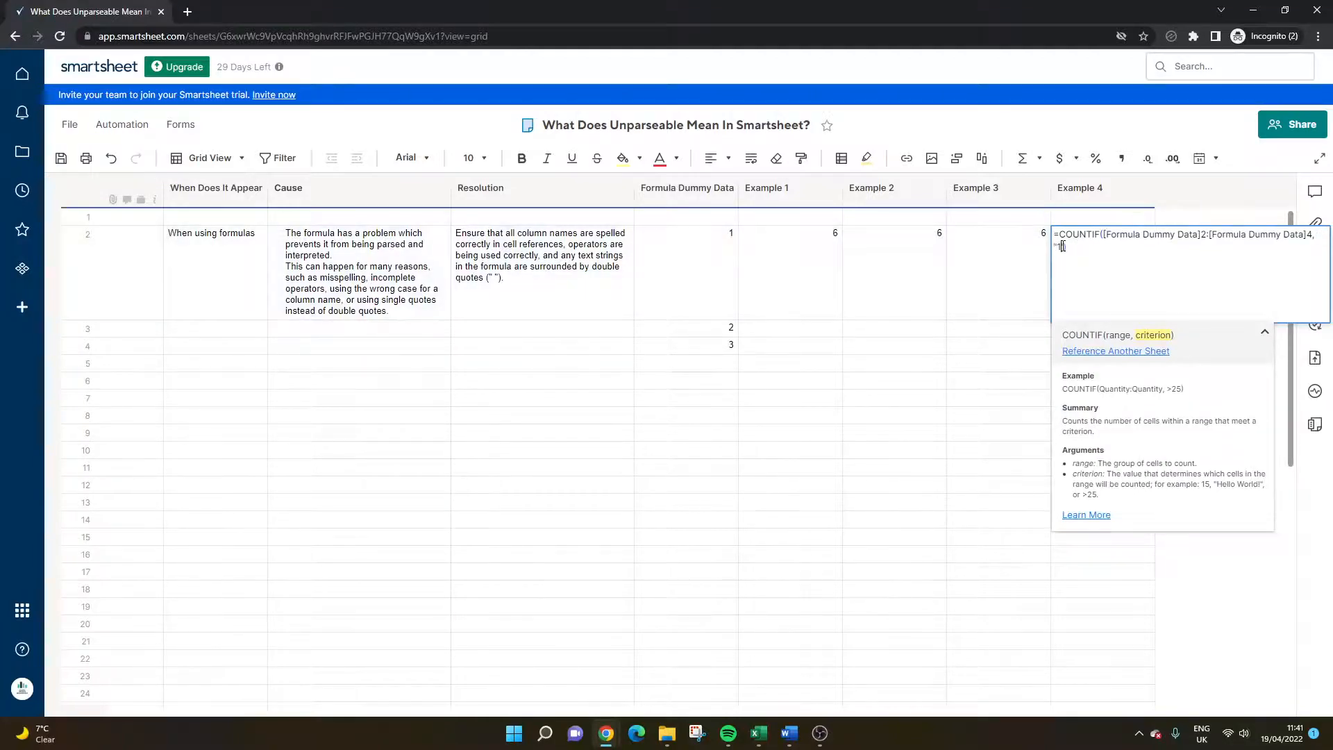
{"action": "key", "text": "Enter"}
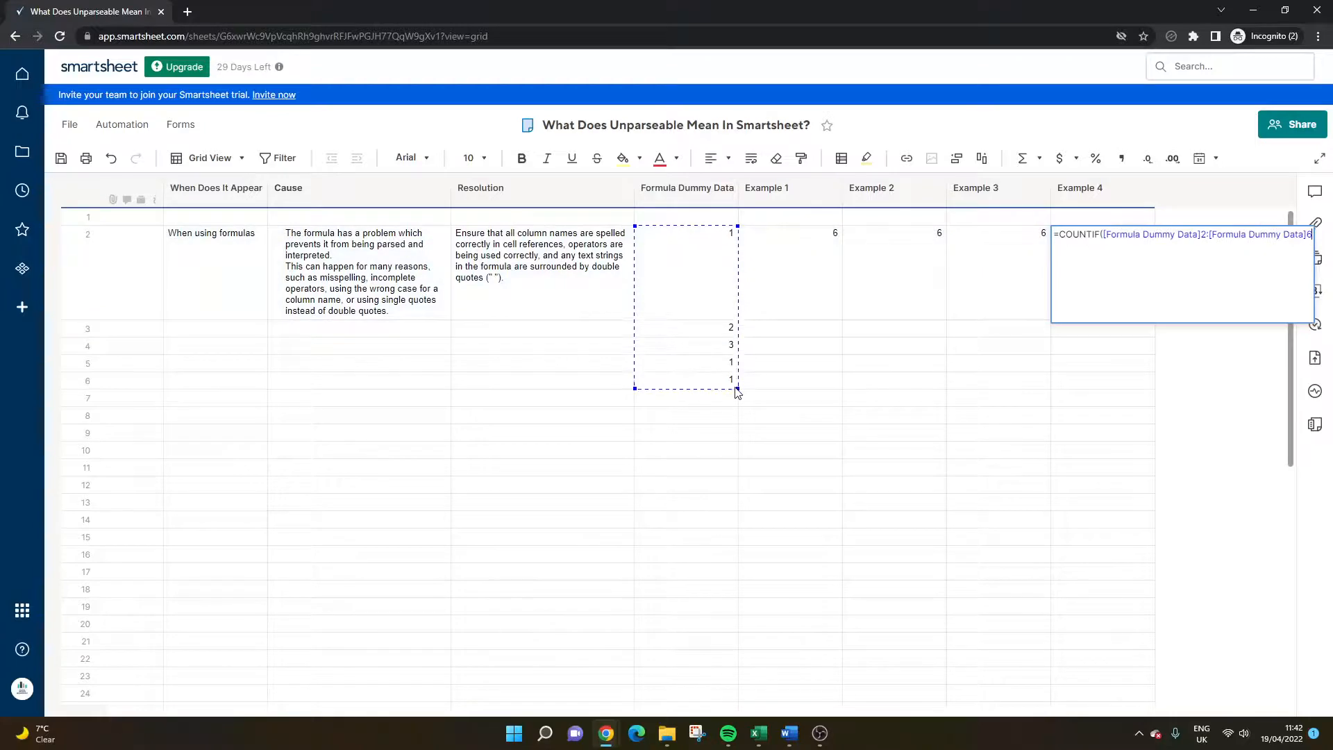
{"action": "type", "text": ",\"1"}
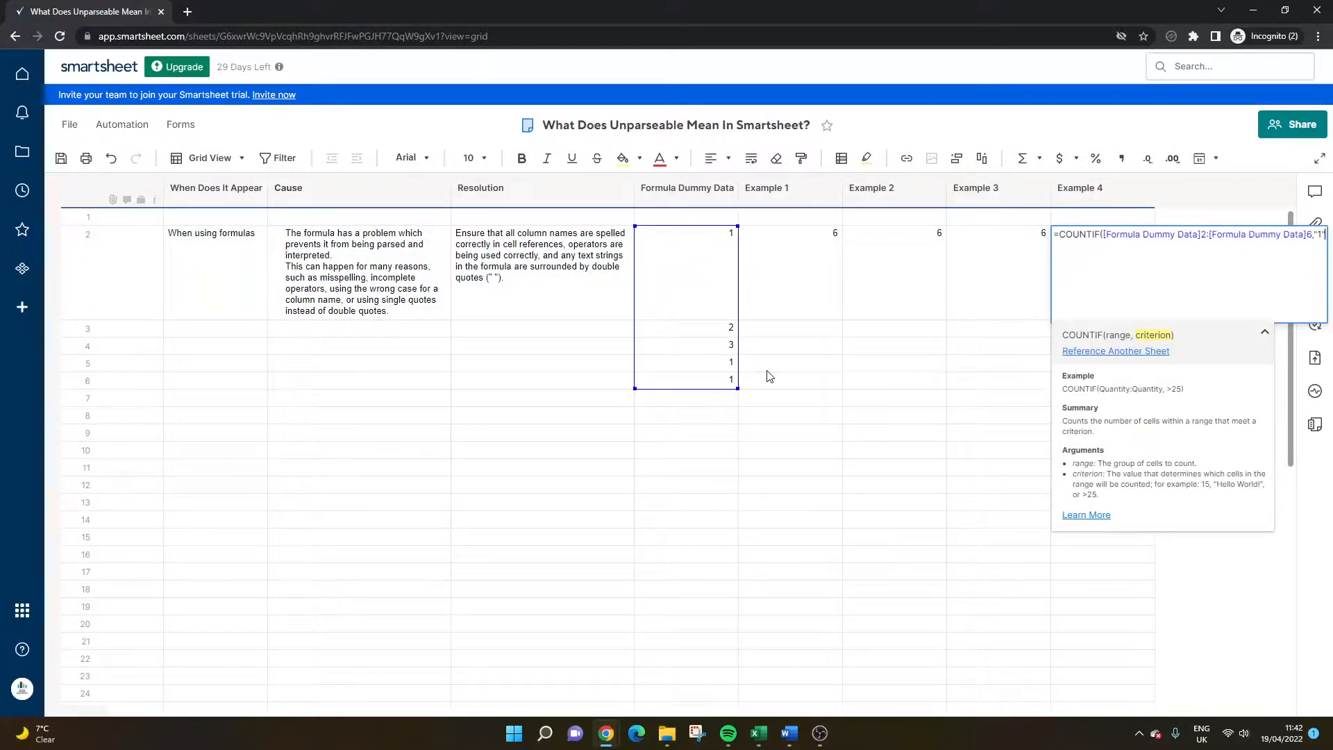
{"action": "key", "text": "Enter"}
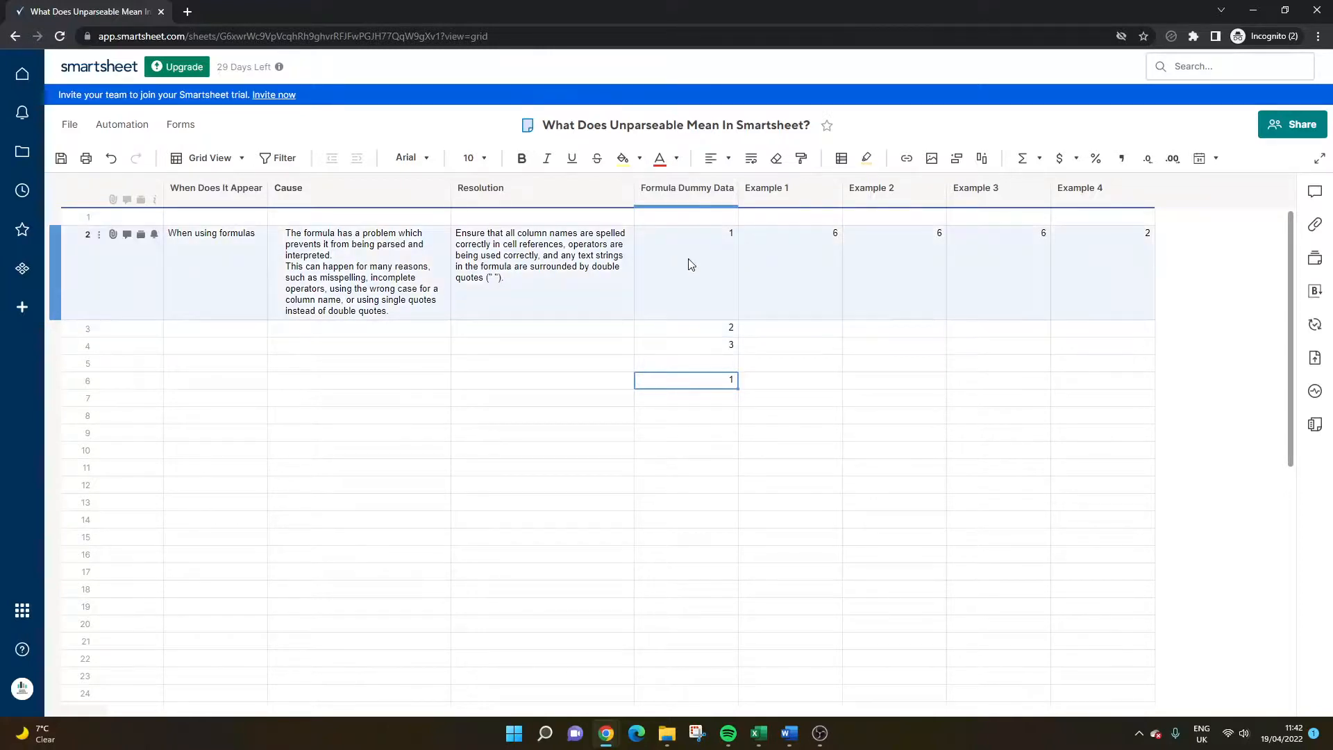
{"action": "left_click", "coordinate": [541, 268]}
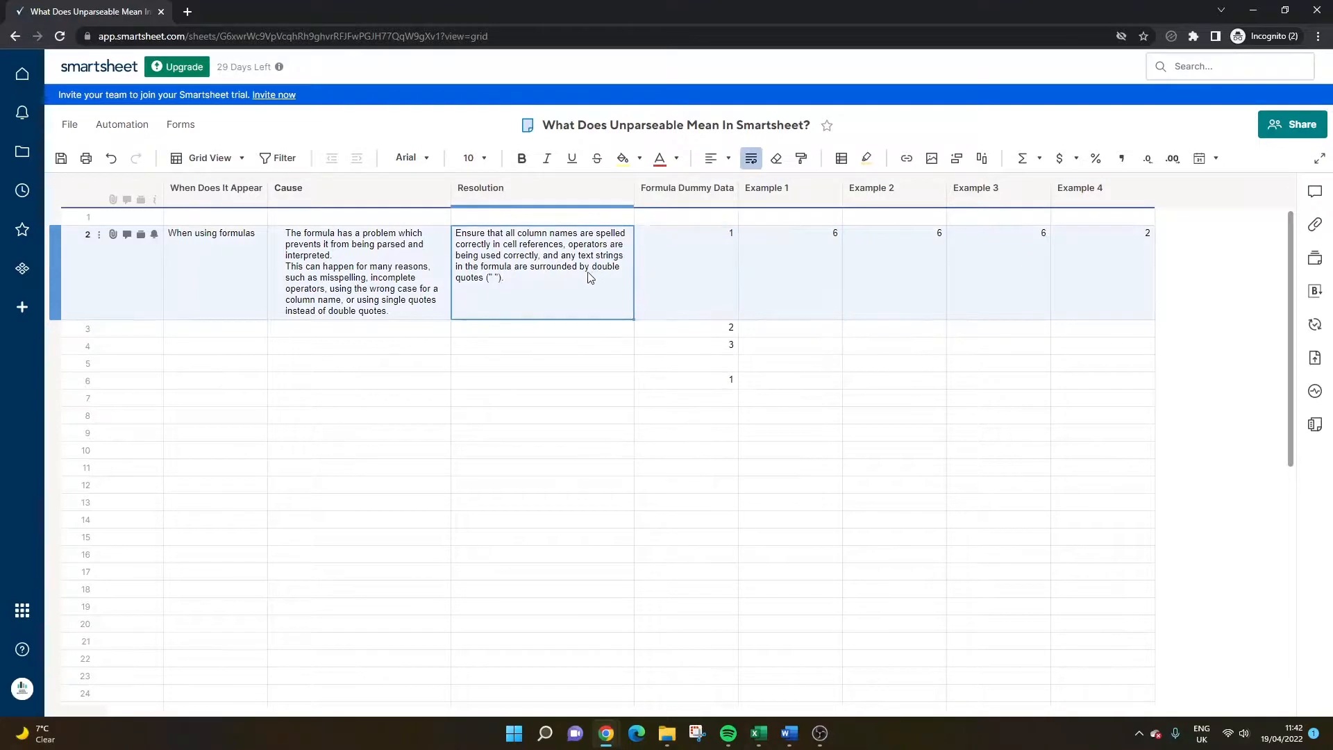
{"action": "left_click", "coordinate": [368, 272]}
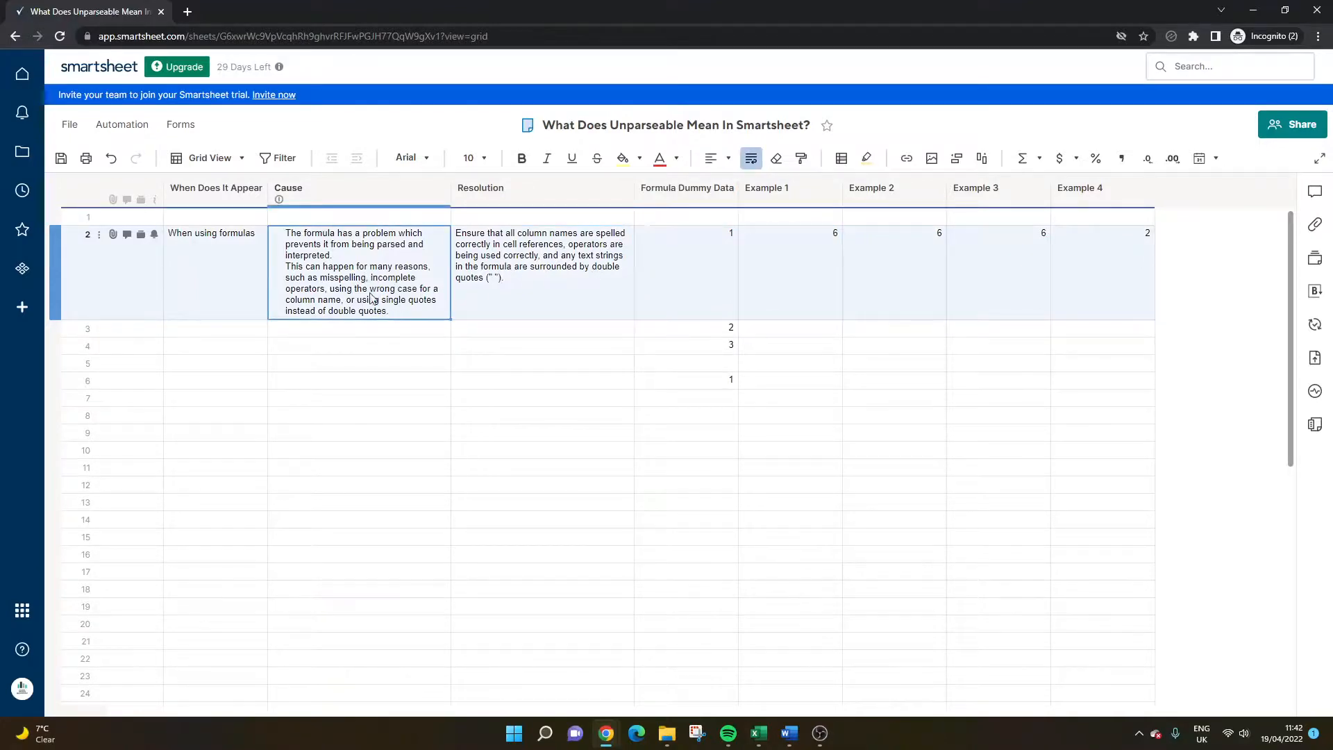
{"action": "mouse_move", "coordinate": [386, 292]}
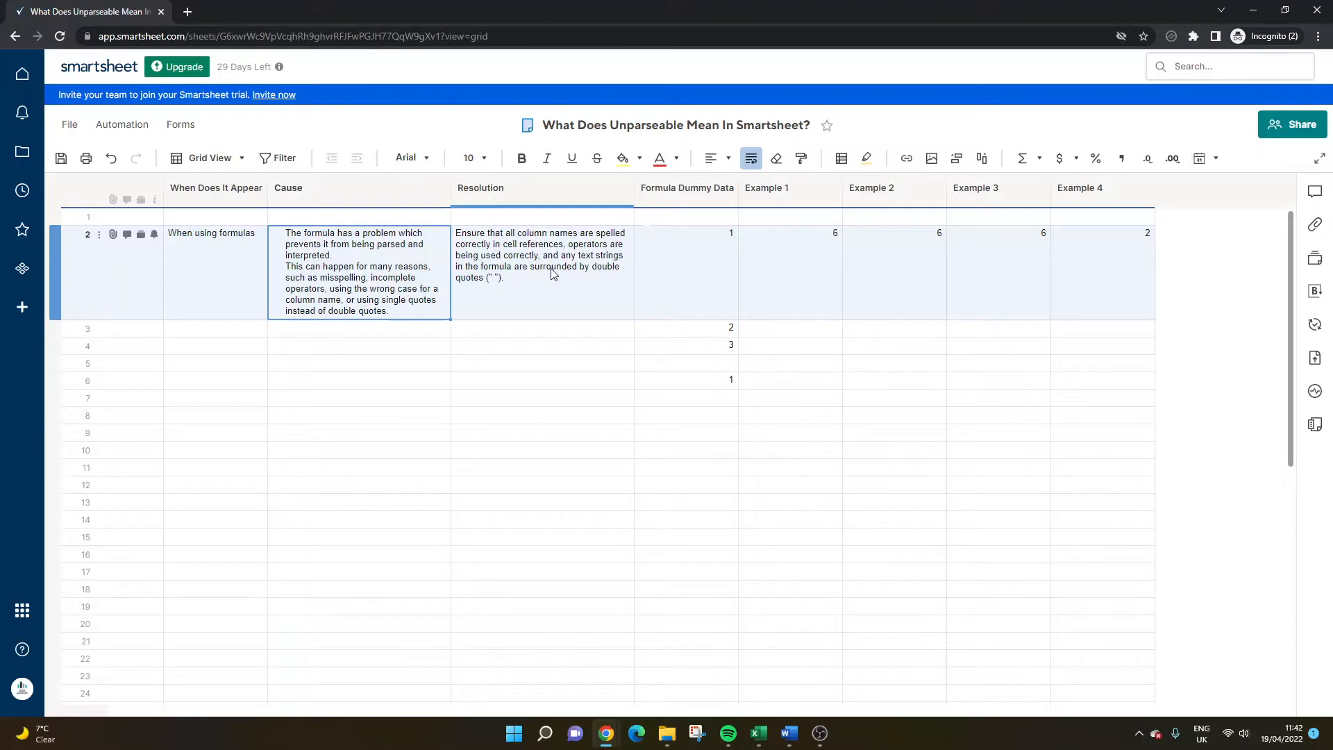
{"action": "left_click", "coordinate": [554, 274]}
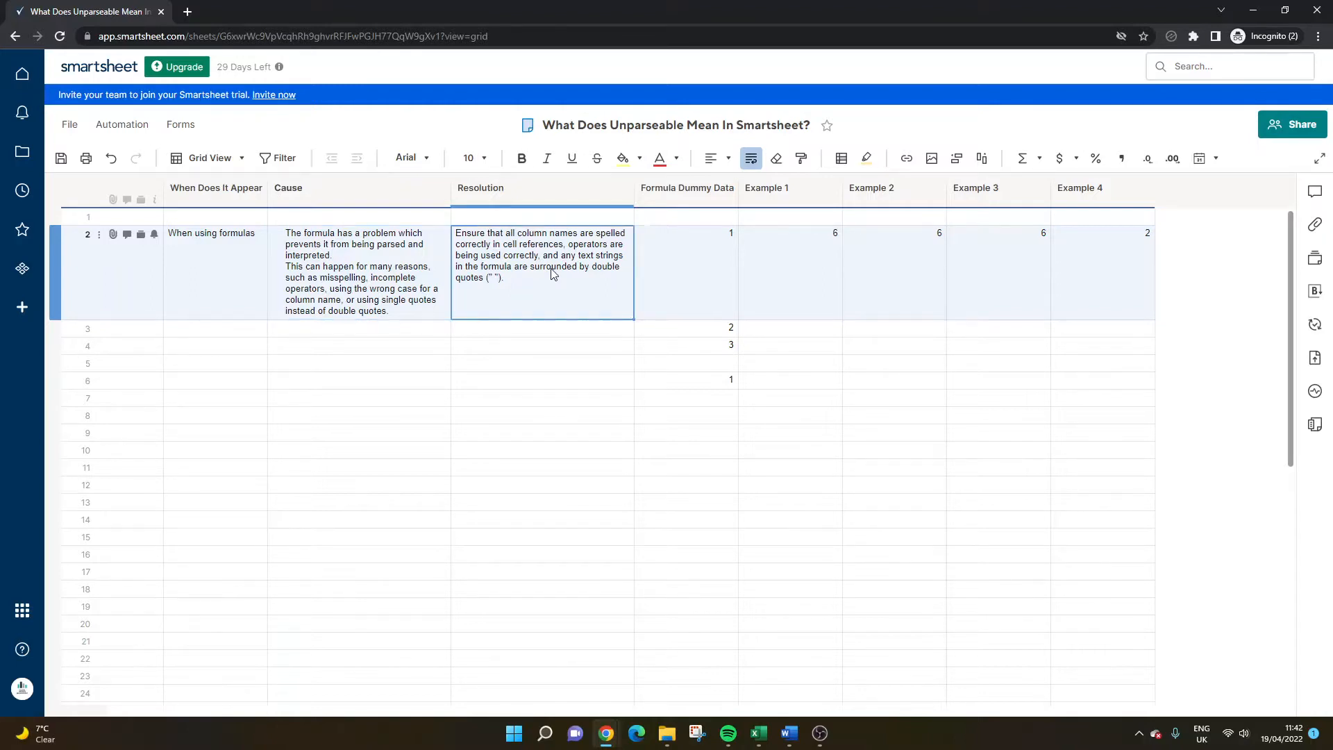